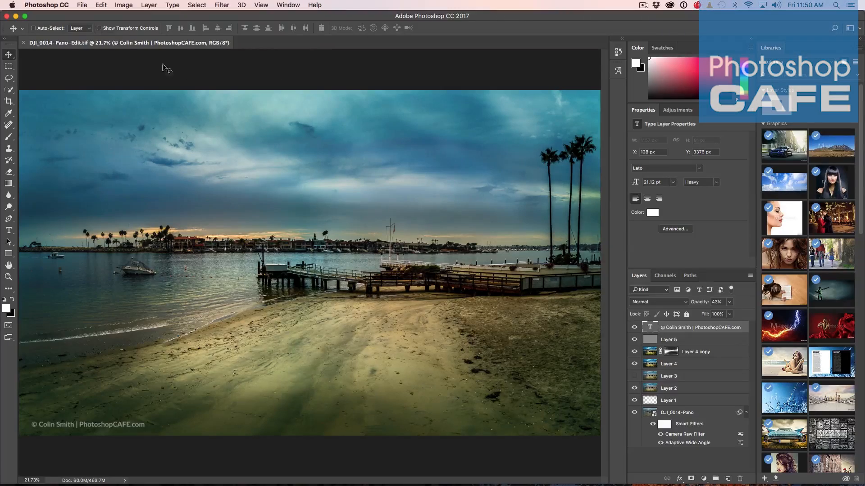
# Bring up the New Document dialog on its Saved blank-preset list.
pyautogui.click(81, 6)
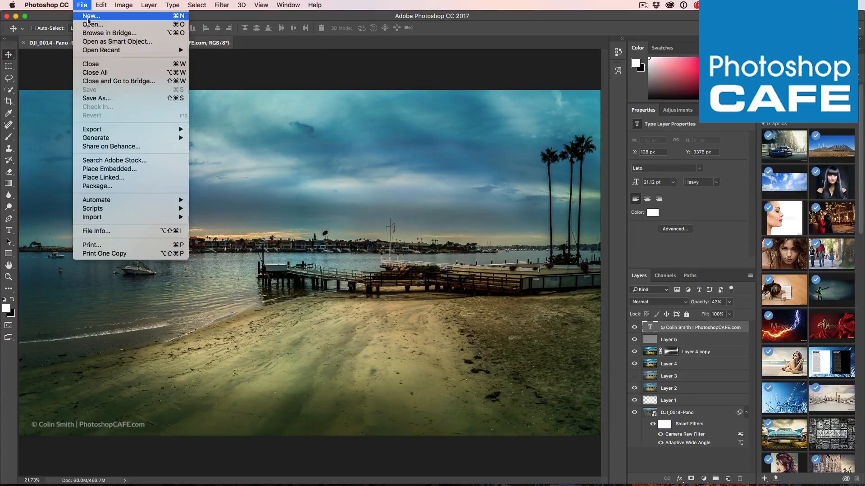
pyautogui.click(90, 15)
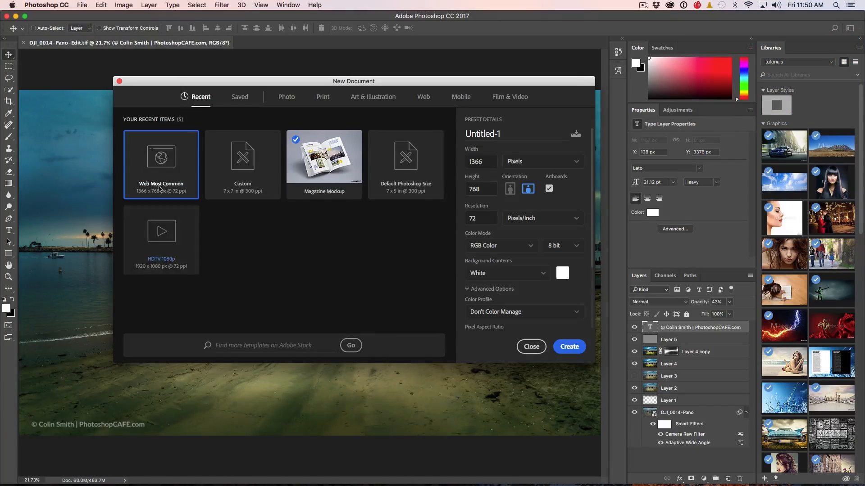
pyautogui.click(240, 97)
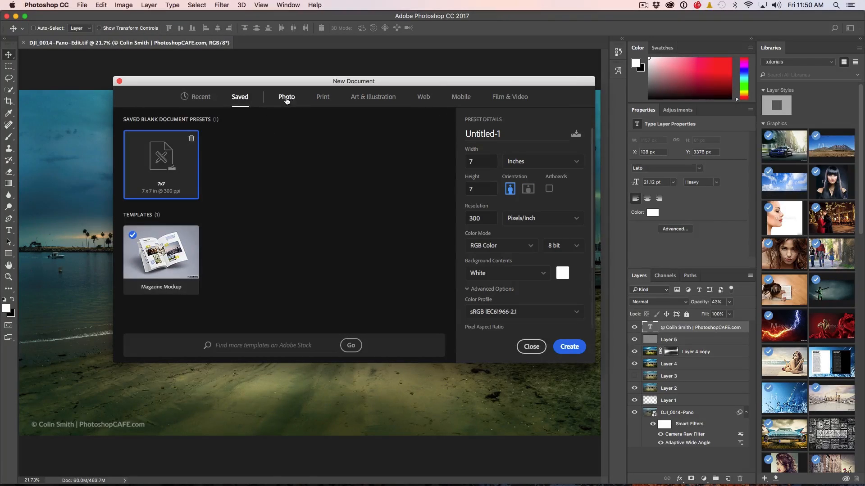
# Choose the Photo 8x10 preset and switch it to portrait orientation at 300 ppi.
pyautogui.click(286, 96)
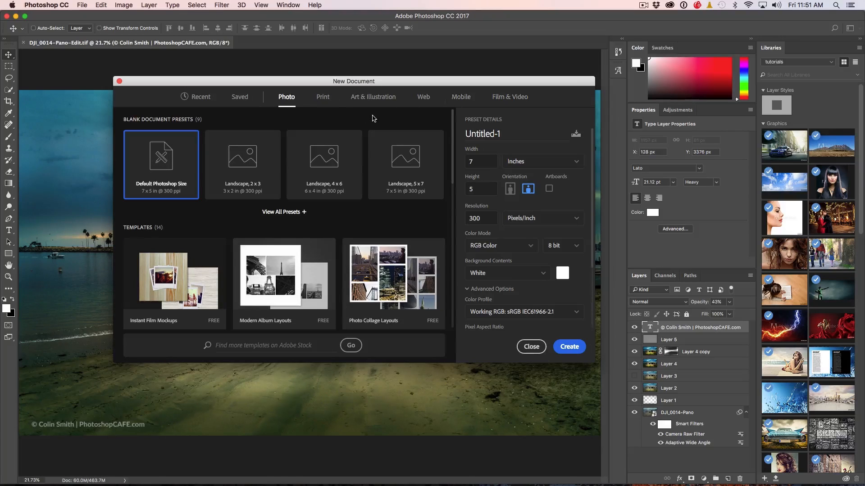
pyautogui.scroll(-3)
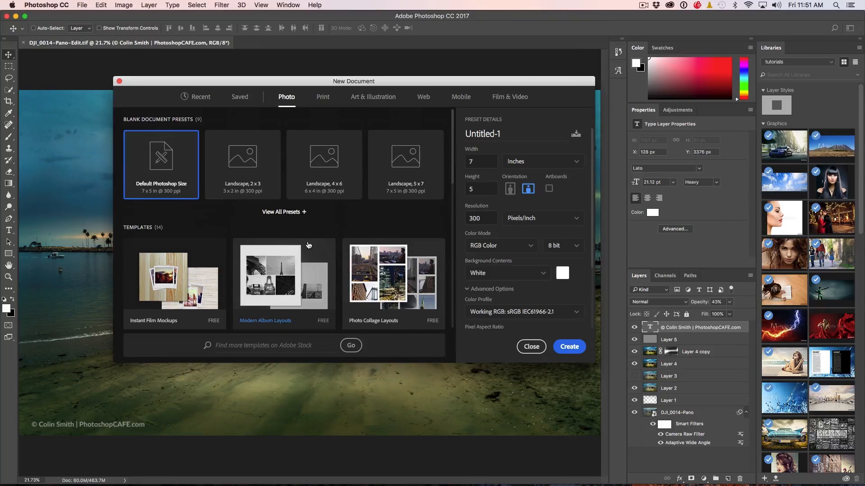
pyautogui.moveTo(348, 166)
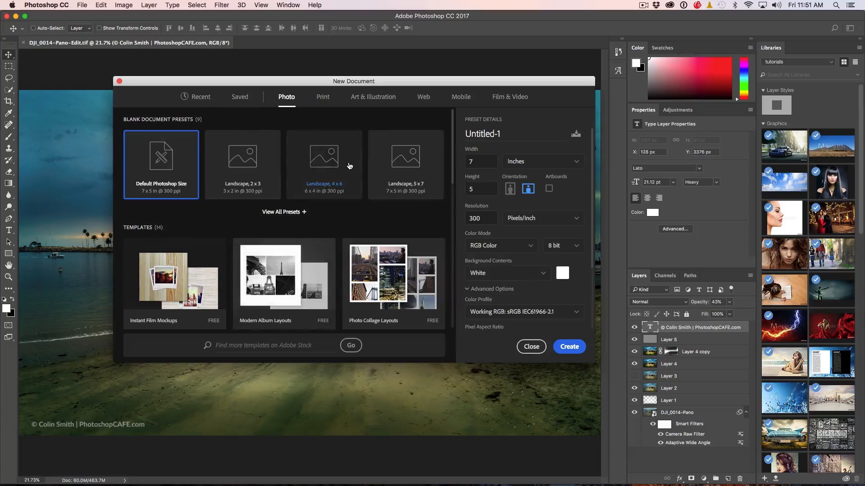
pyautogui.moveTo(259, 176)
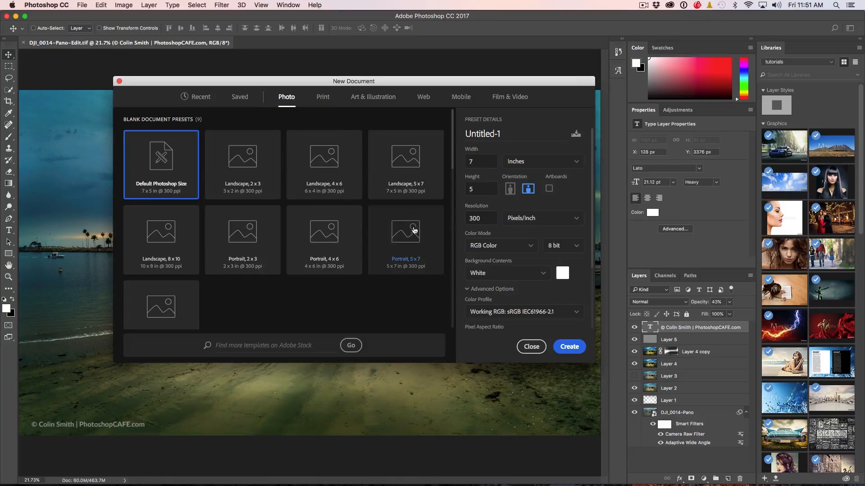
pyautogui.click(160, 237)
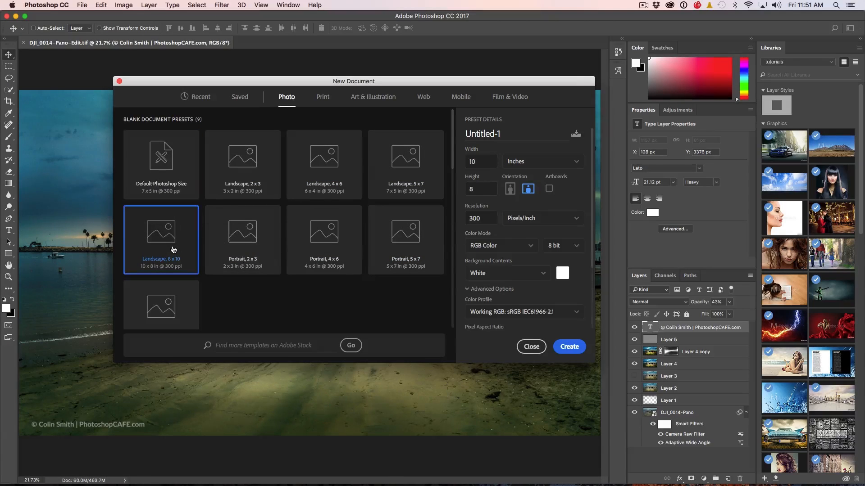
pyautogui.moveTo(406, 160)
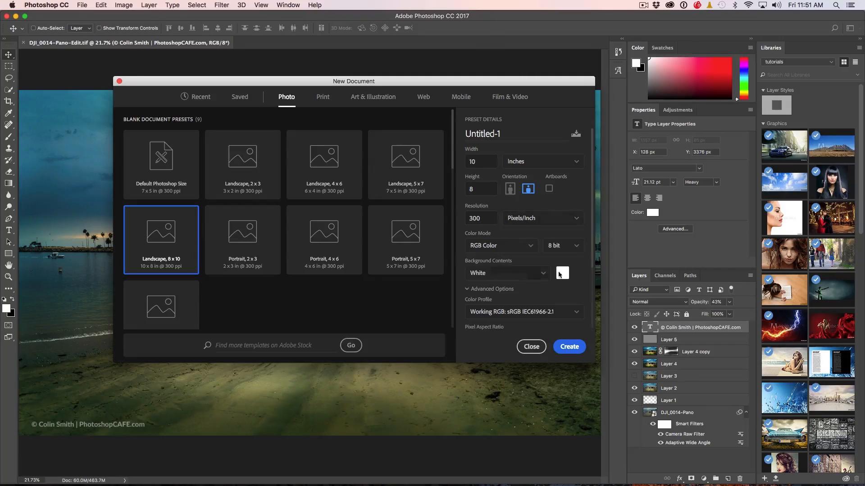
pyautogui.click(527, 188)
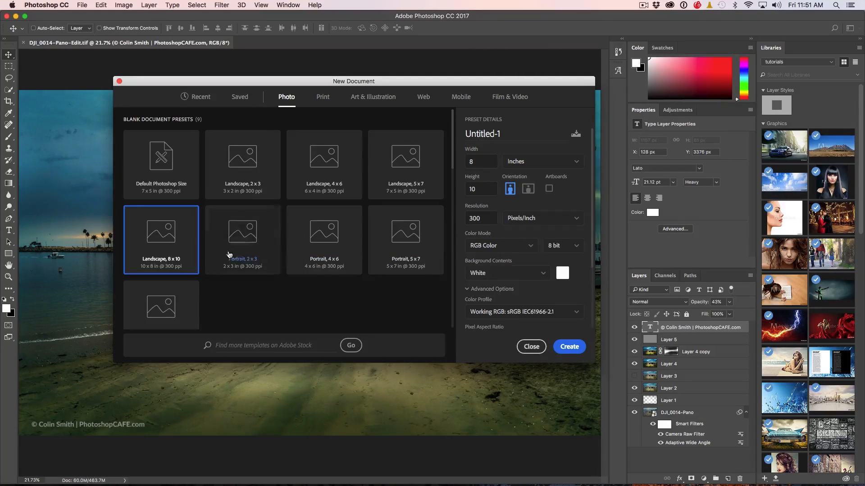
pyautogui.moveTo(231, 255)
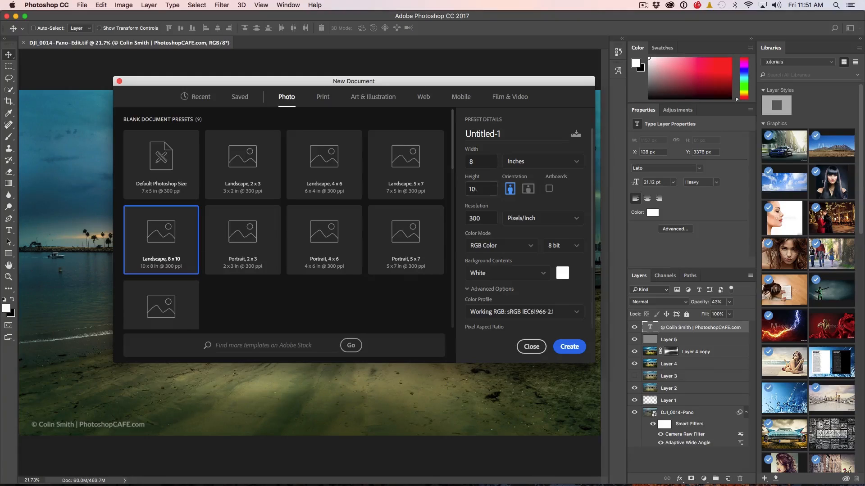
# Save the 8x10 in portrait settings as a custom preset named 'port 8x10'.
pyautogui.click(575, 134)
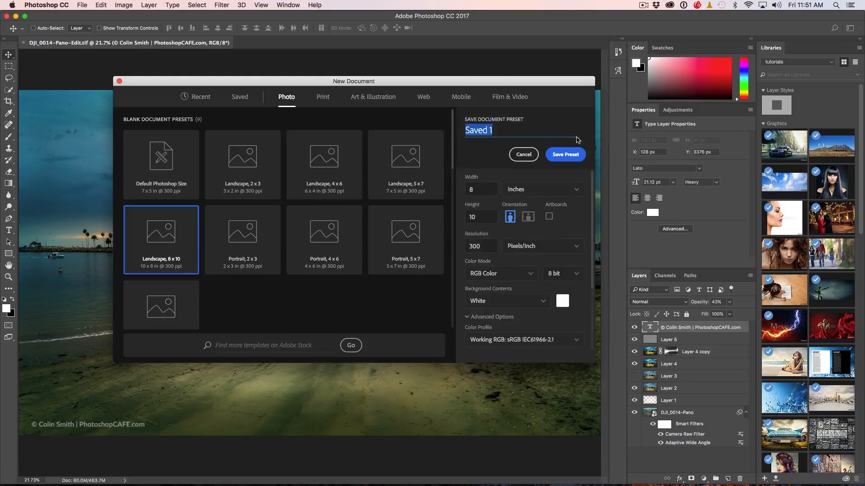
pyautogui.write('port 8')
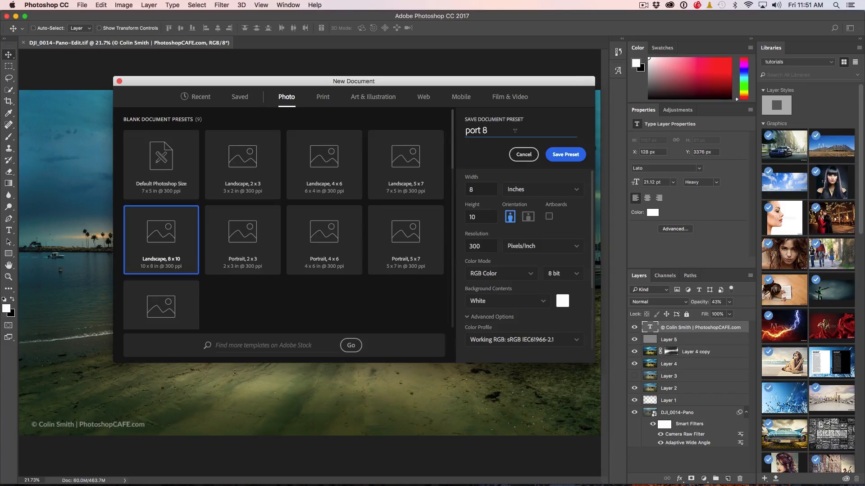
pyautogui.write('x10')
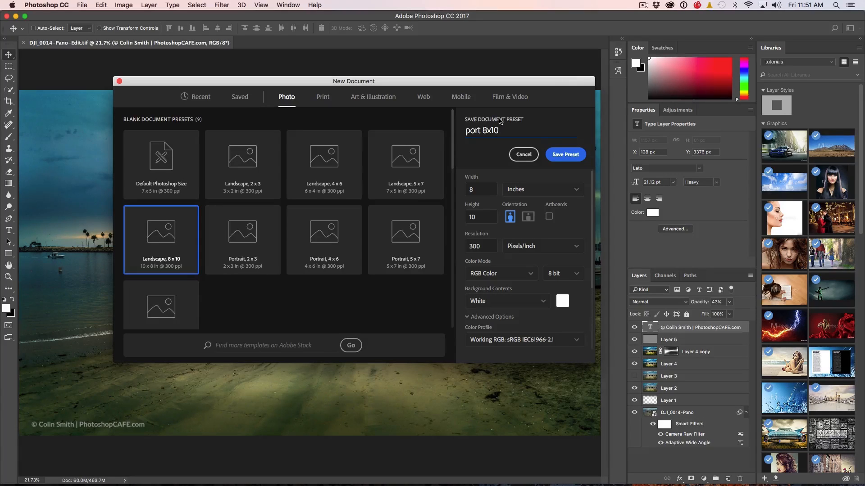
pyautogui.click(565, 154)
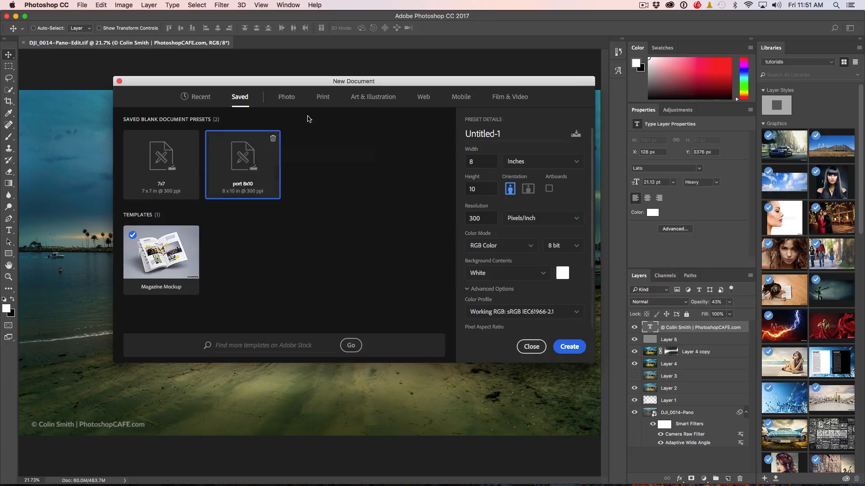
pyautogui.moveTo(242, 160)
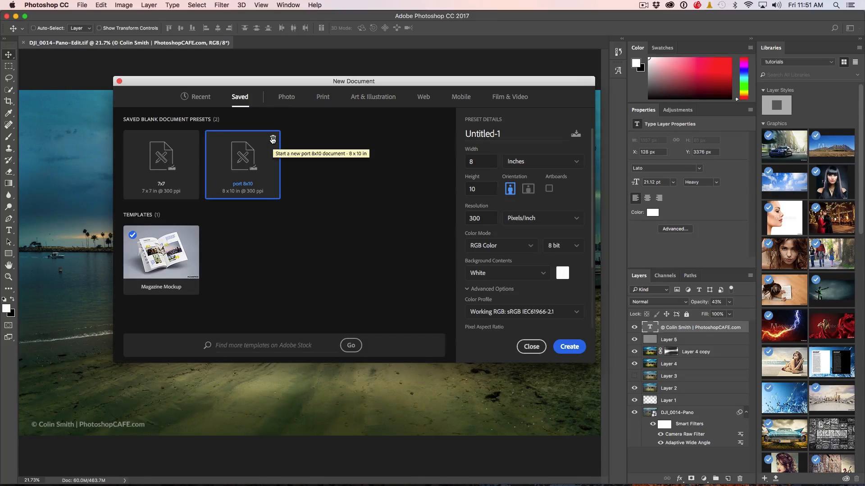
pyautogui.moveTo(447, 100)
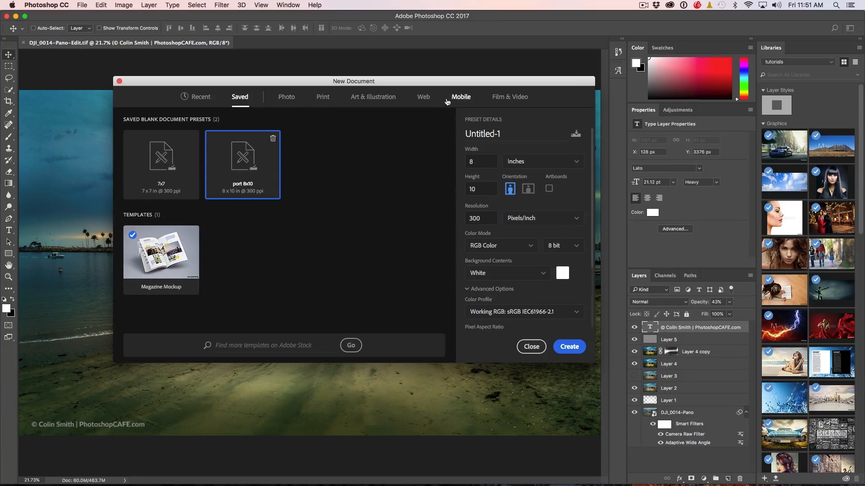
# Browse the Mobile presets, then scroll through the Film & Video presets such as HDTV 1080p.
pyautogui.click(460, 96)
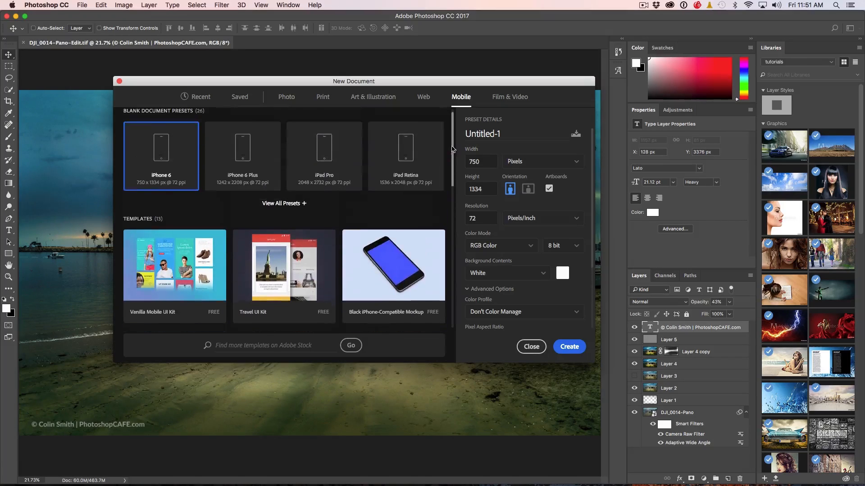
pyautogui.click(509, 96)
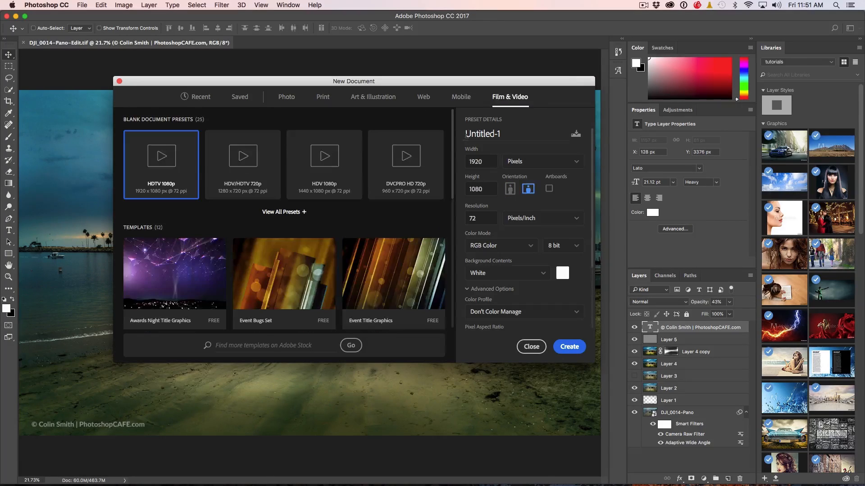
pyautogui.scroll(-3)
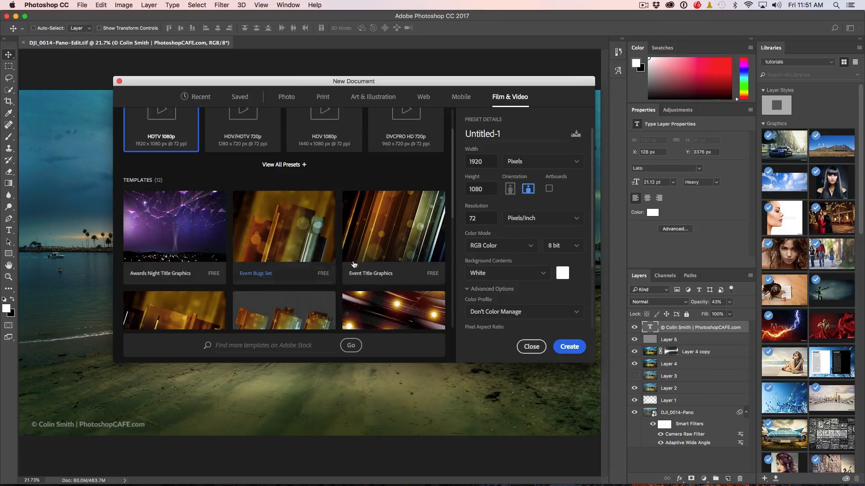
pyautogui.scroll(3)
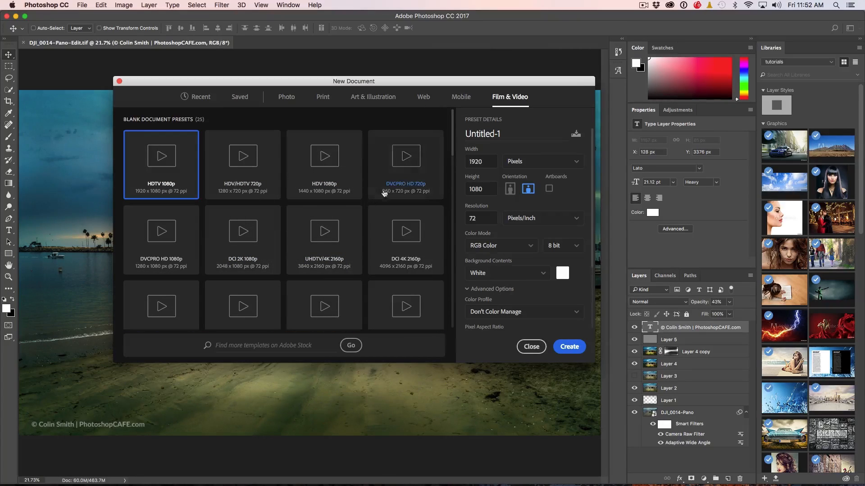
# Return via the Photo tab to Saved and select the Magazine Mockup template.
pyautogui.click(287, 96)
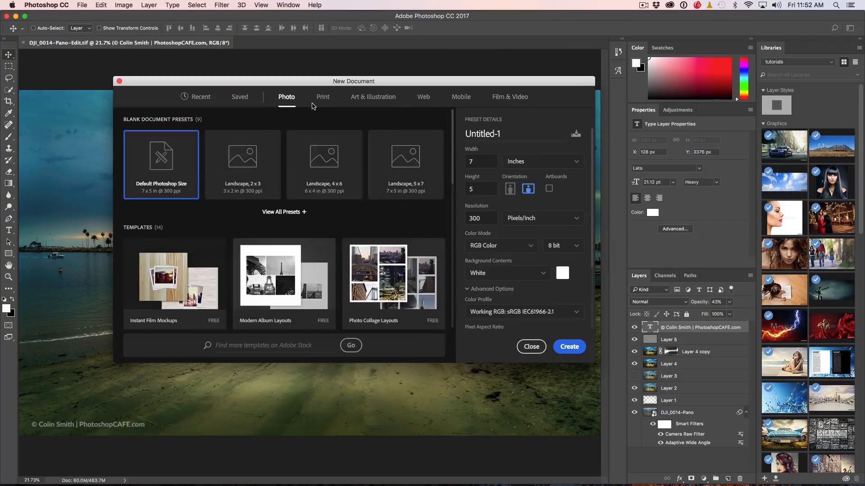
pyautogui.moveTo(353, 121)
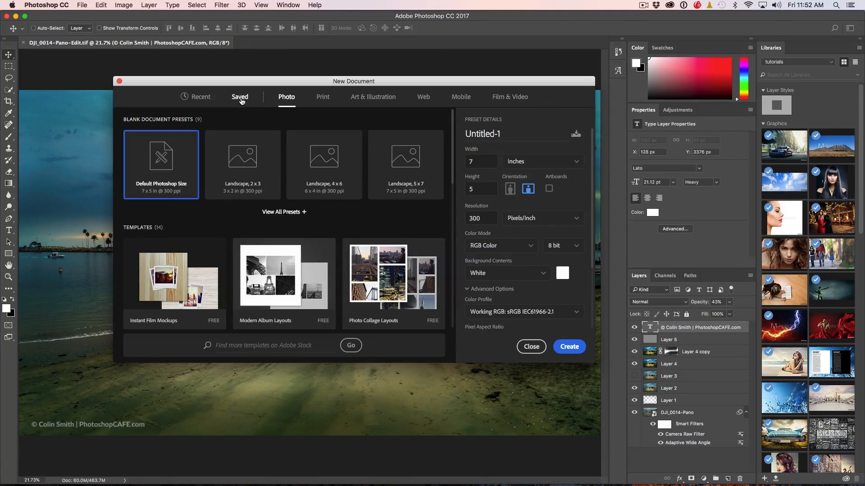
pyautogui.click(240, 97)
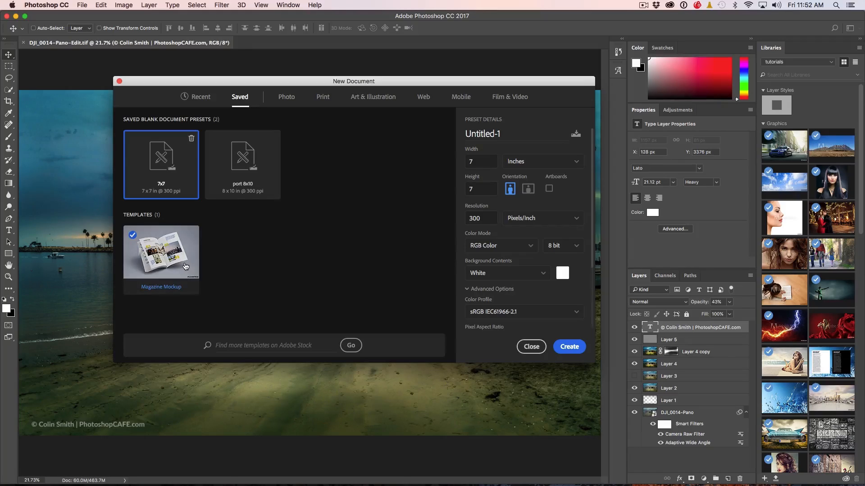
pyautogui.click(161, 252)
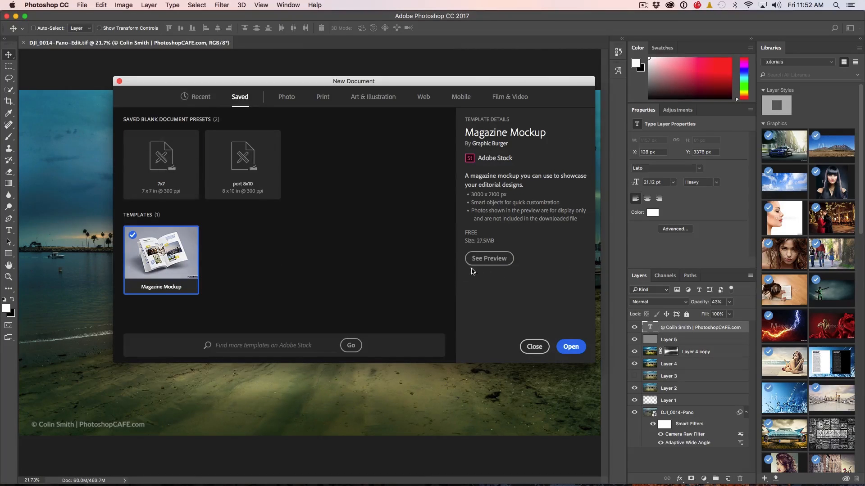
# Preview the Magazine Mockup template, go back, and open it as a new document.
pyautogui.click(488, 259)
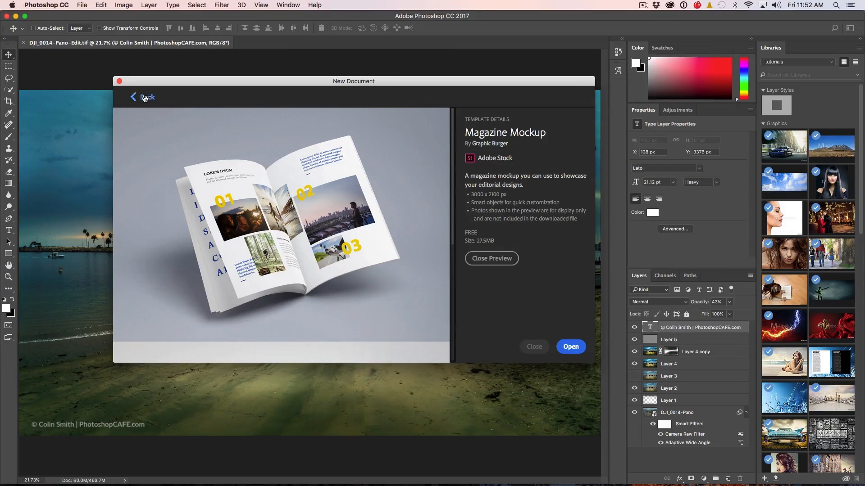
pyautogui.click(144, 97)
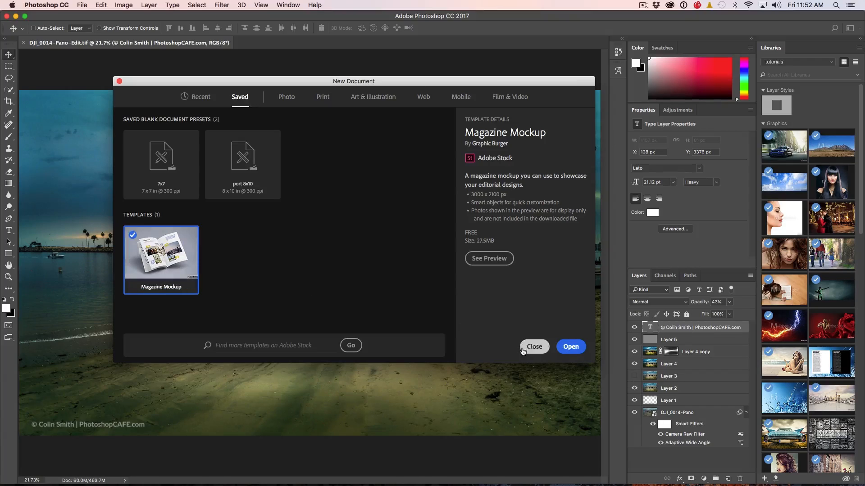
pyautogui.click(570, 345)
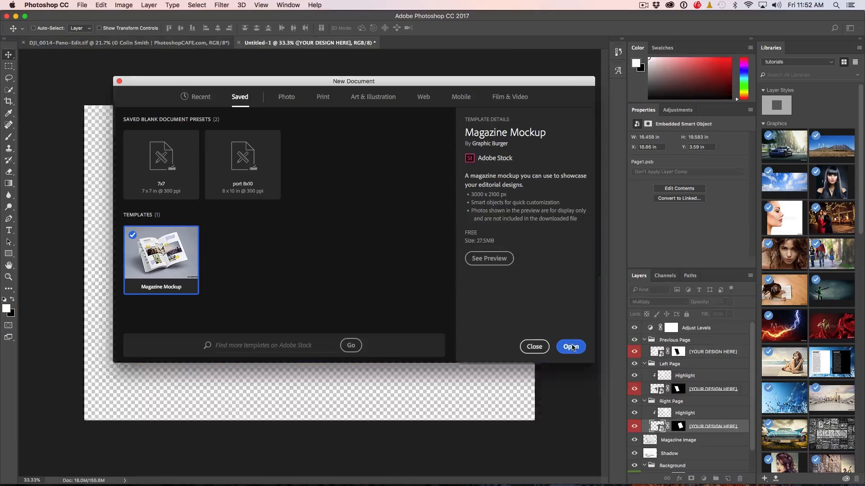
# Finish opening the Magazine Mockup and switch to the Untitled-1 mockup document.
pyautogui.click(570, 347)
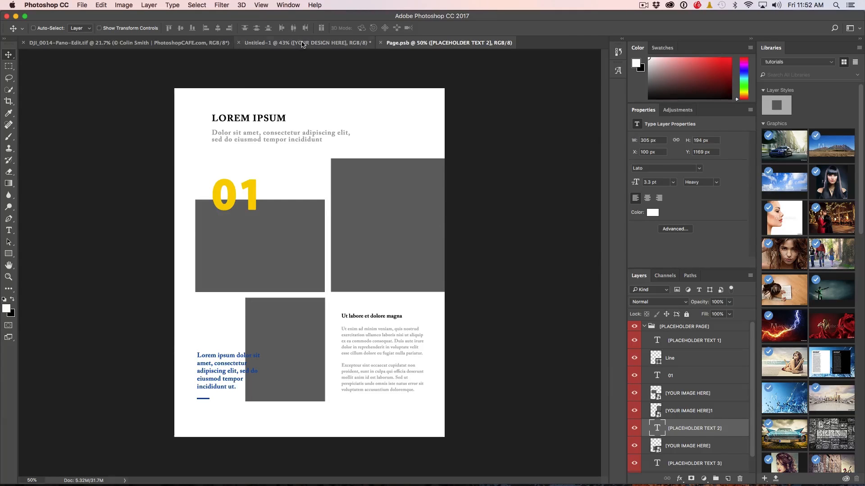
pyautogui.click(306, 42)
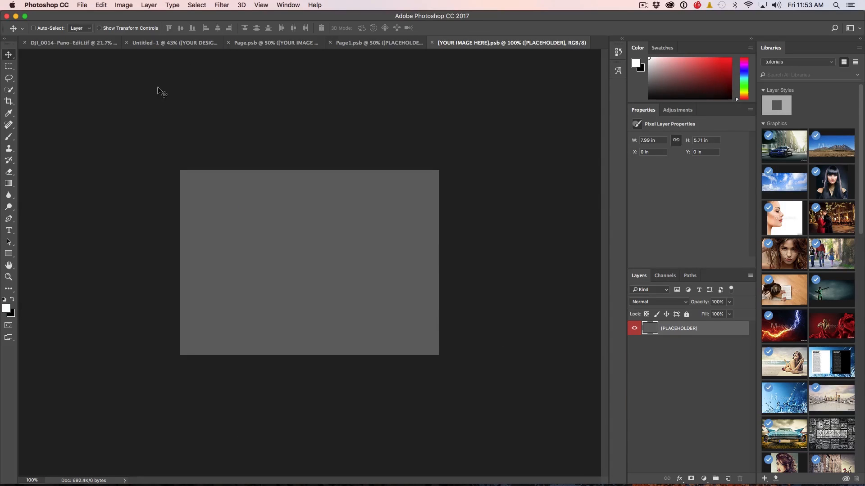
# Place 2016sunset.jpg into the first placeholder, enlarge it to fill the frame, and save back to the page.
pyautogui.click(82, 4)
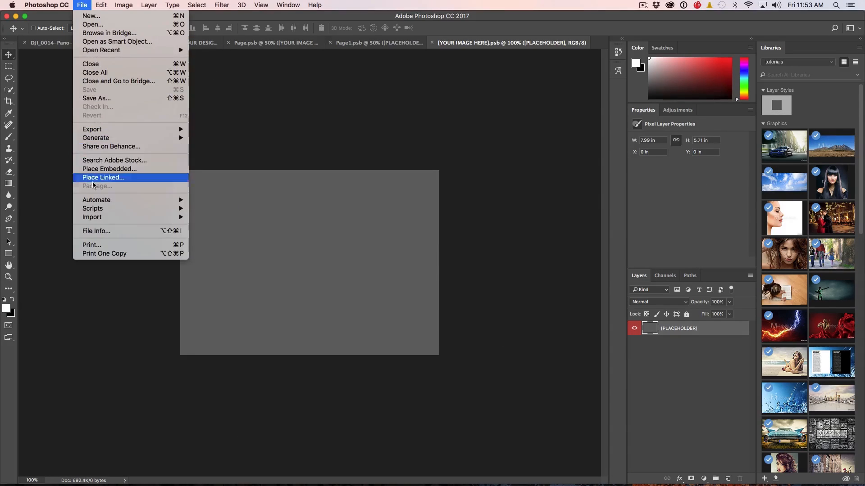
pyautogui.moveTo(110, 129)
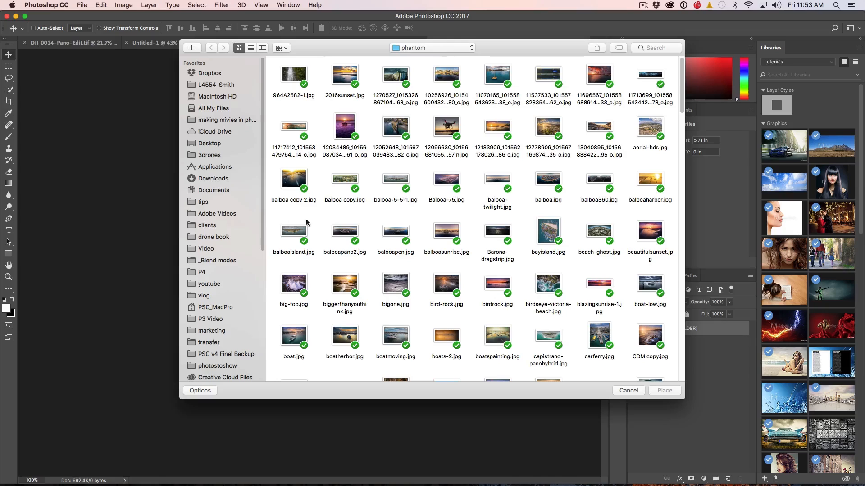
pyautogui.click(345, 73)
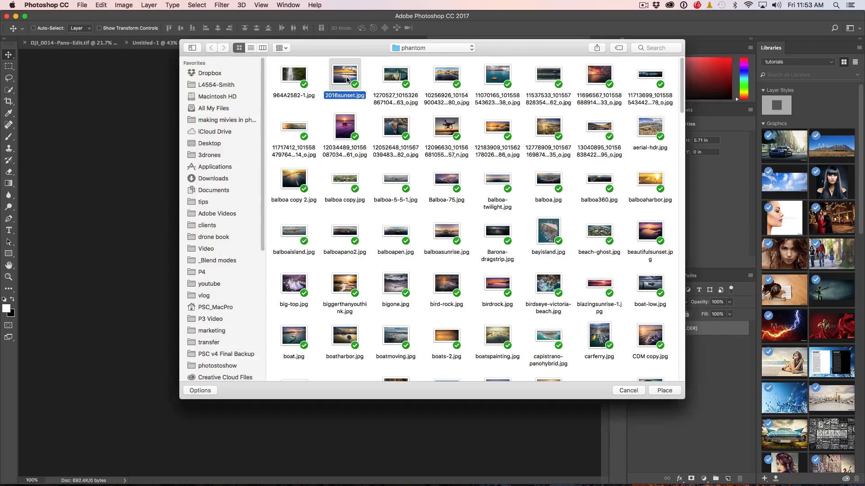
pyautogui.click(664, 390)
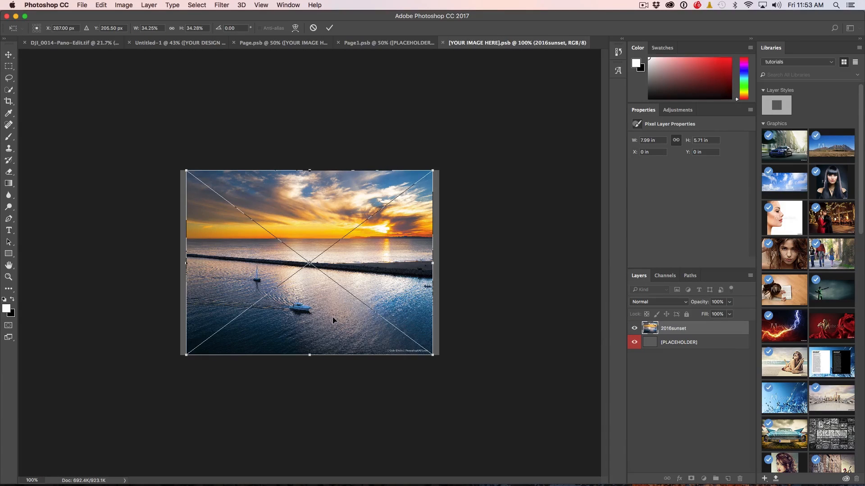
pyautogui.moveTo(432, 354); pyautogui.dragTo(436, 359)
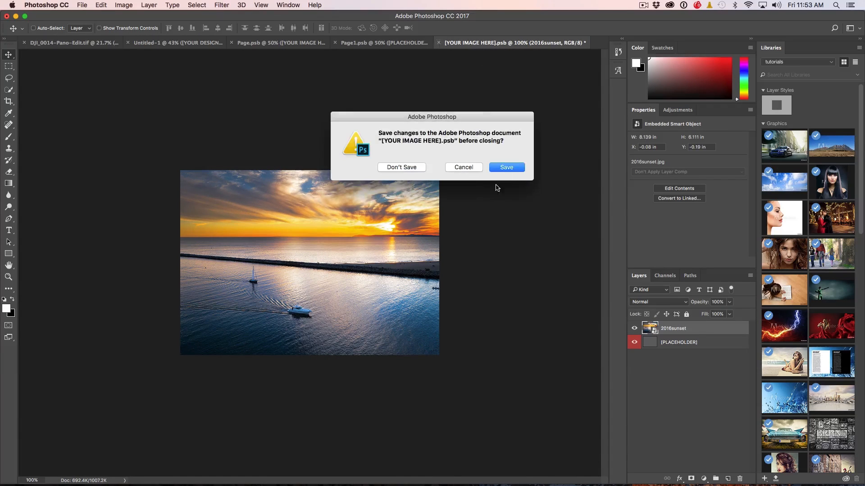
pyautogui.click(401, 168)
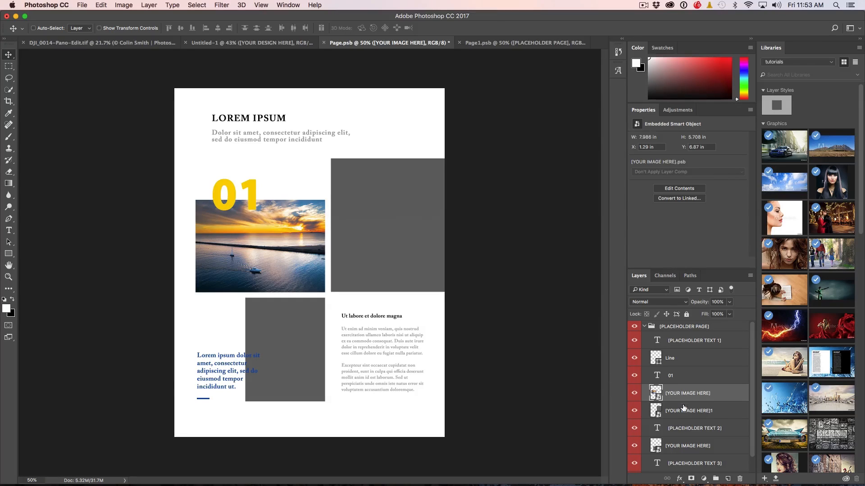
# Place the purple pier sunset image onto the second placeholder layer.
pyautogui.click(688, 410)
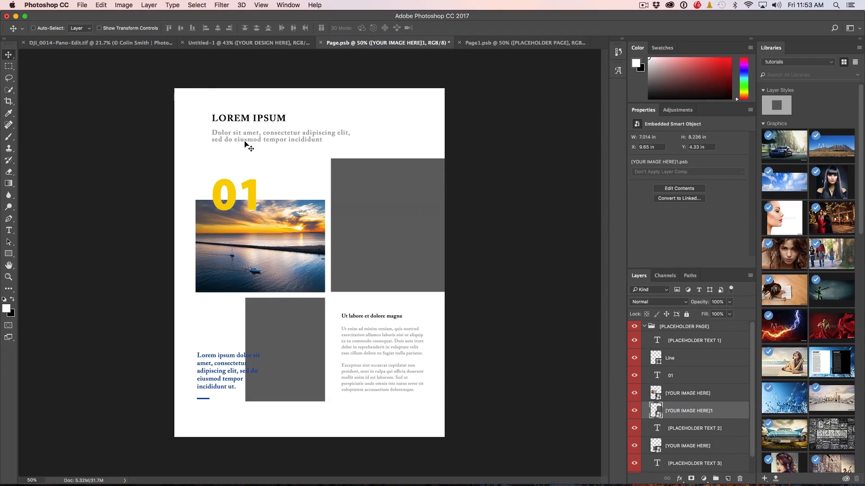
pyautogui.click(82, 5)
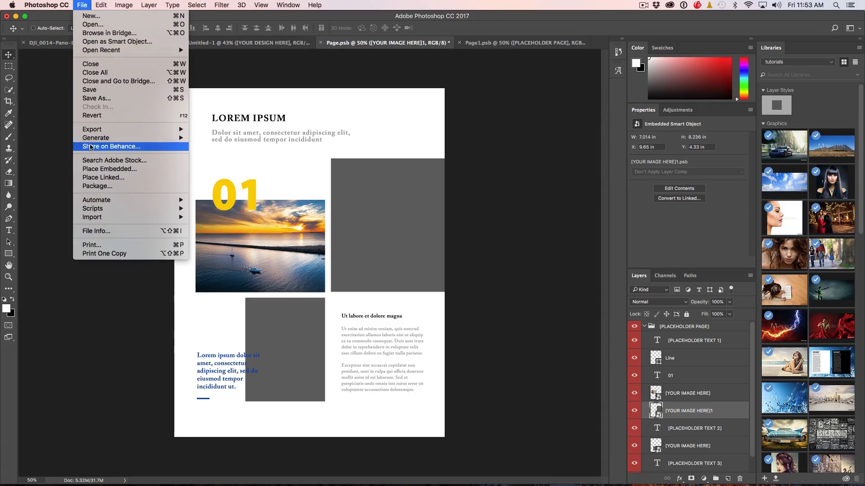
pyautogui.click(109, 169)
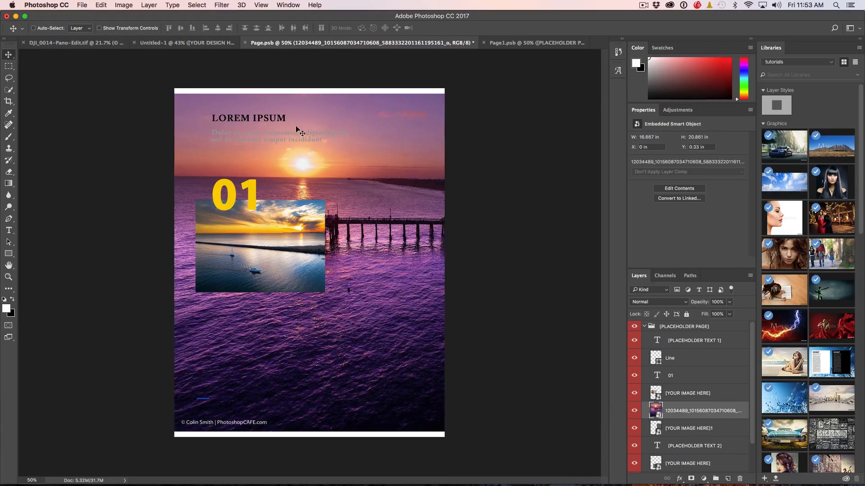
# Start another Place and pick carferry.jpg as the next image.
pyautogui.click(82, 6)
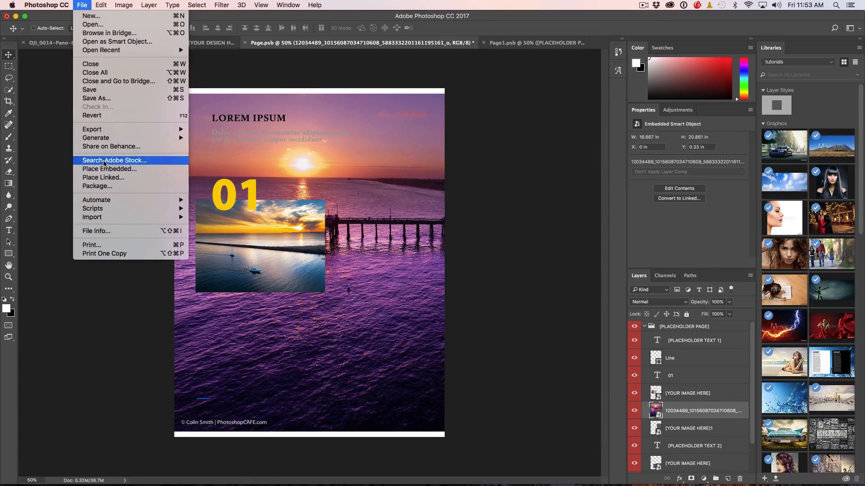
pyautogui.click(109, 168)
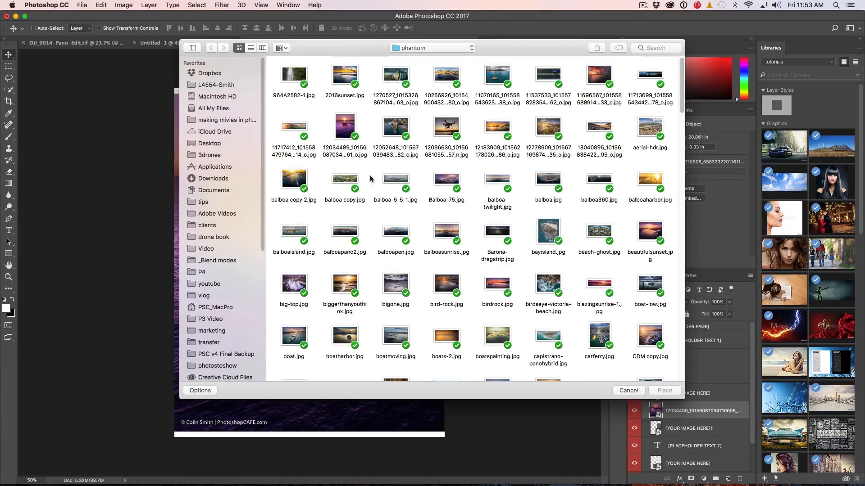
pyautogui.scroll(-3)
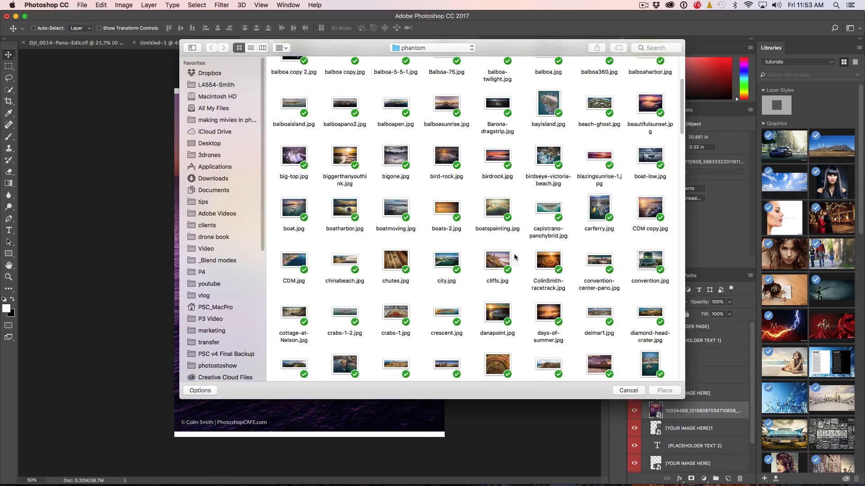
pyautogui.click(598, 207)
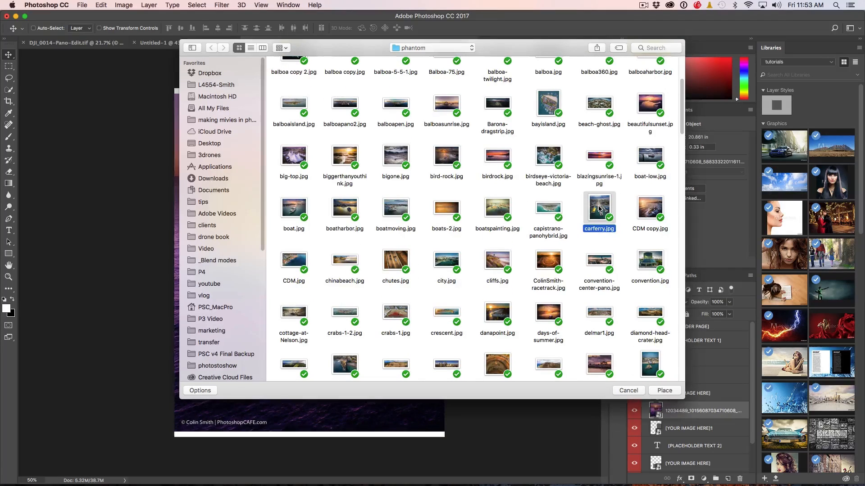
# Place carferry.jpg, move its layer above the lower placeholder, and clip it to that frame.
pyautogui.click(664, 390)
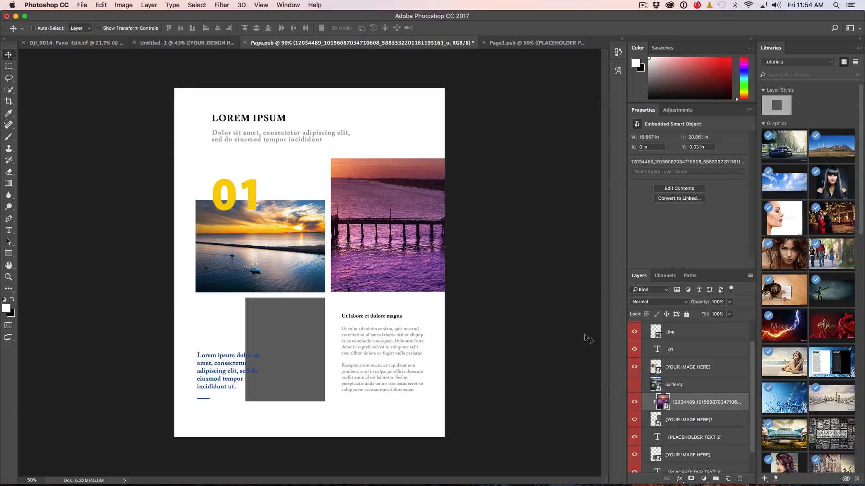
pyautogui.moveTo(414, 210)
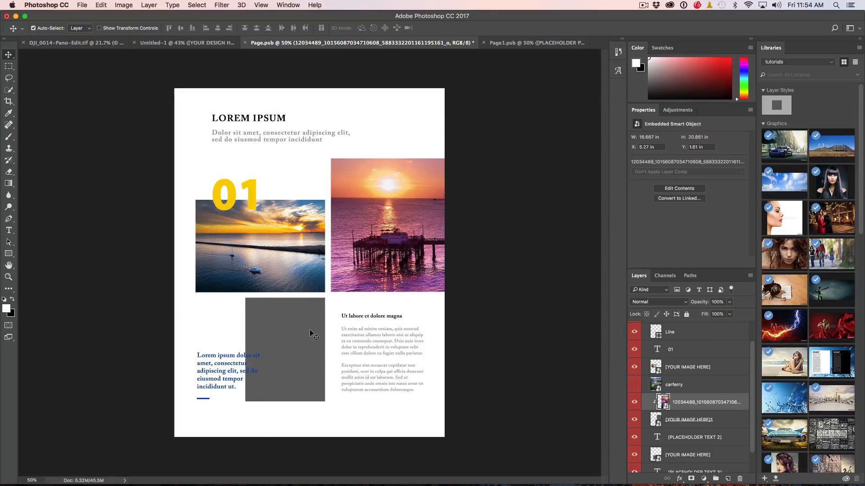
pyautogui.click(687, 454)
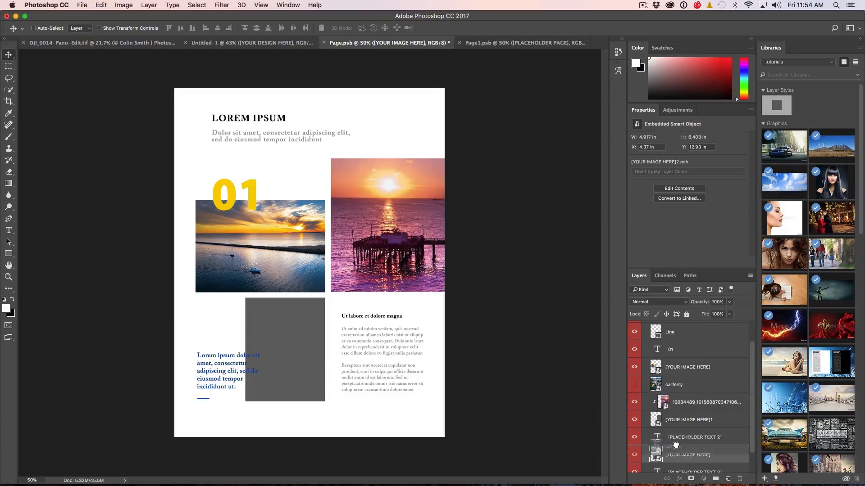
pyautogui.click(673, 438)
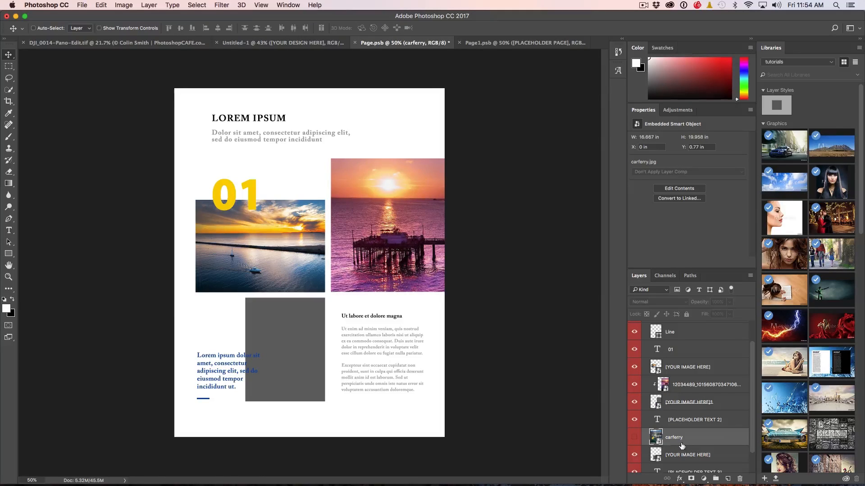
pyautogui.click(634, 437)
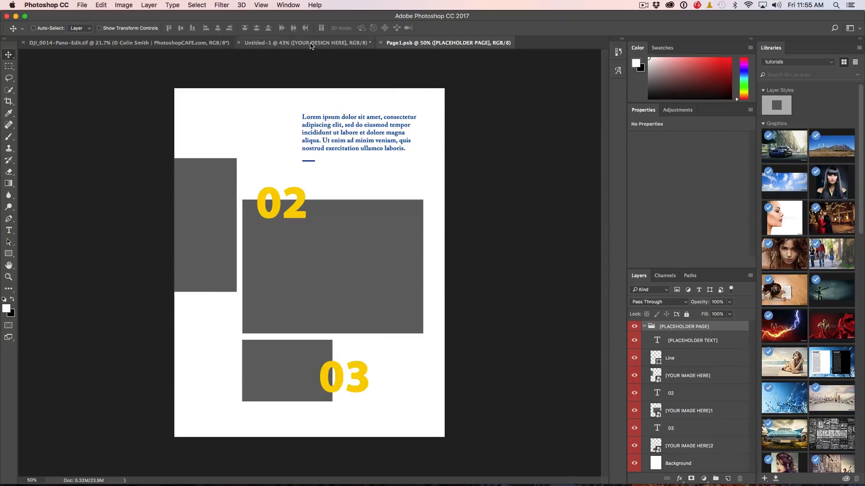
# Return to the second page layout and open the left placeholder's smart-object contents.
pyautogui.click(305, 42)
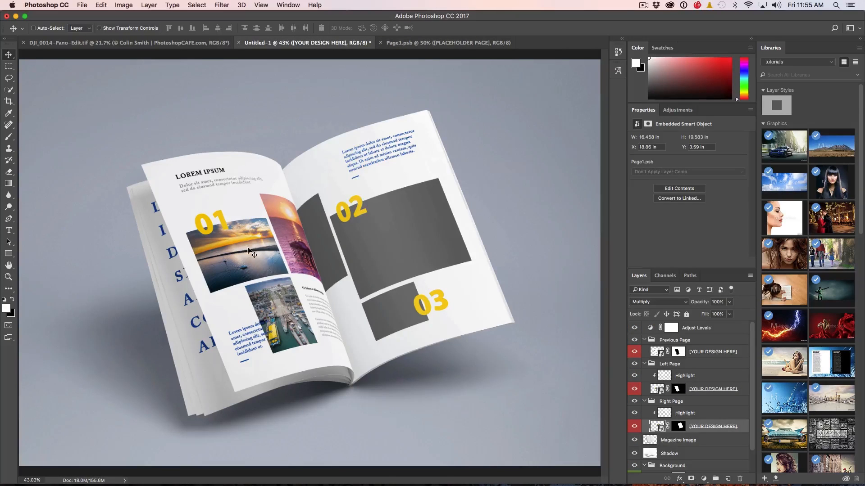
pyautogui.click(446, 42)
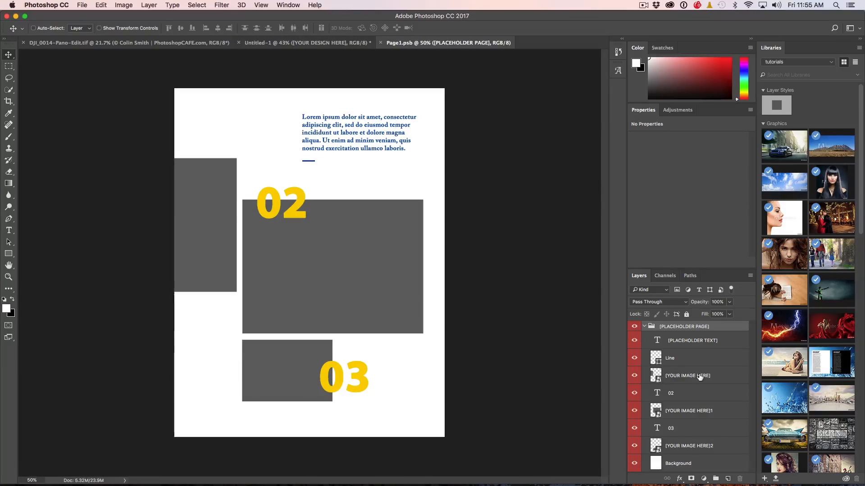
pyautogui.doubleClick(654, 375)
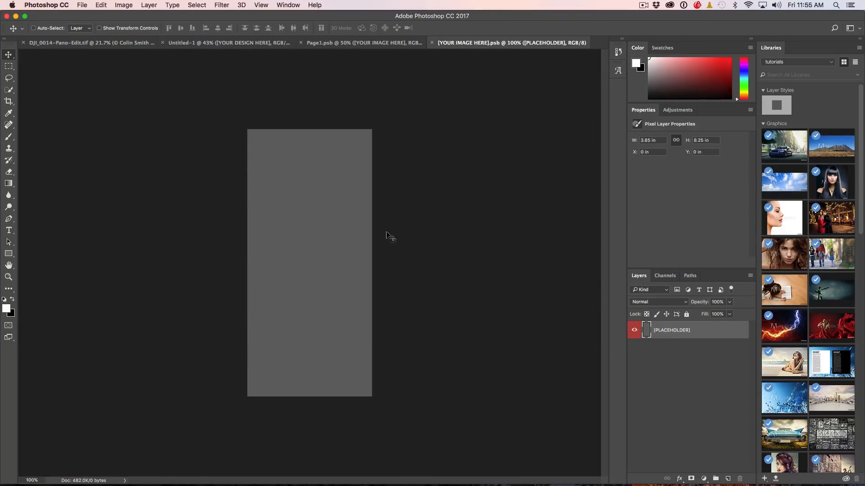
# Place boat.jpg into the placeholder, then close it to update the tall left frame.
pyautogui.click(82, 6)
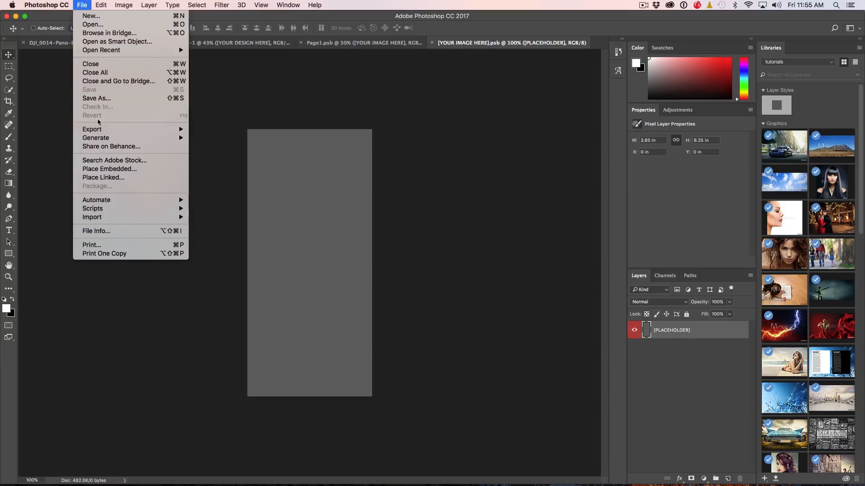
pyautogui.click(109, 168)
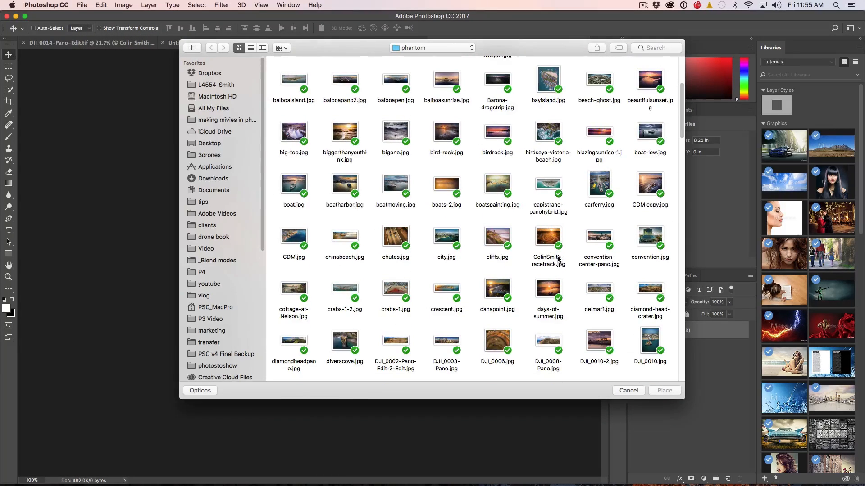
pyautogui.scroll(-3)
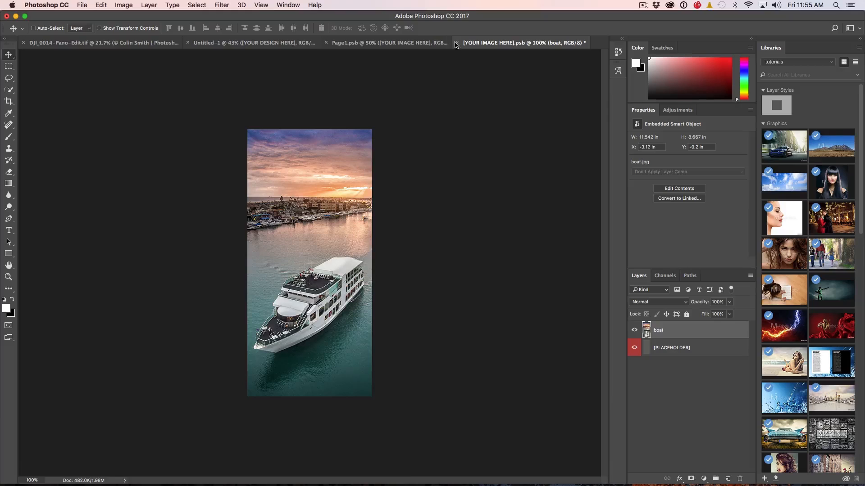
pyautogui.click(390, 42)
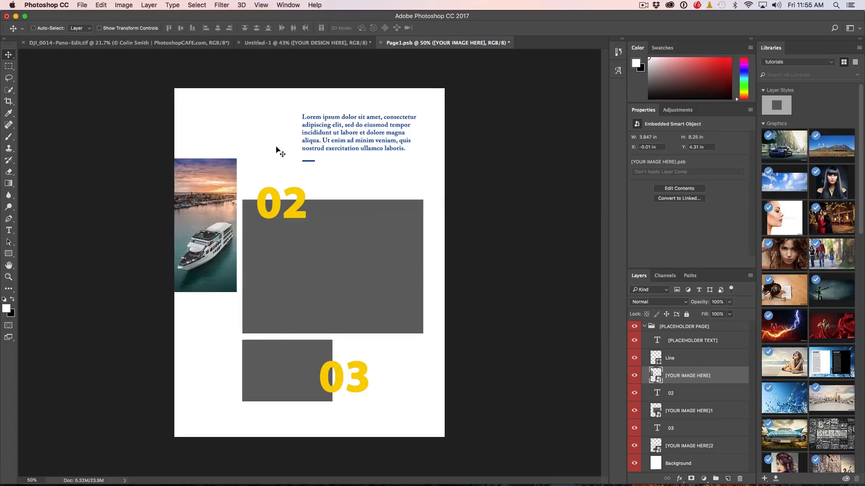
# Place the bird rock sunset photo into the large middle placeholder and scale it to fill the frame.
pyautogui.click(688, 411)
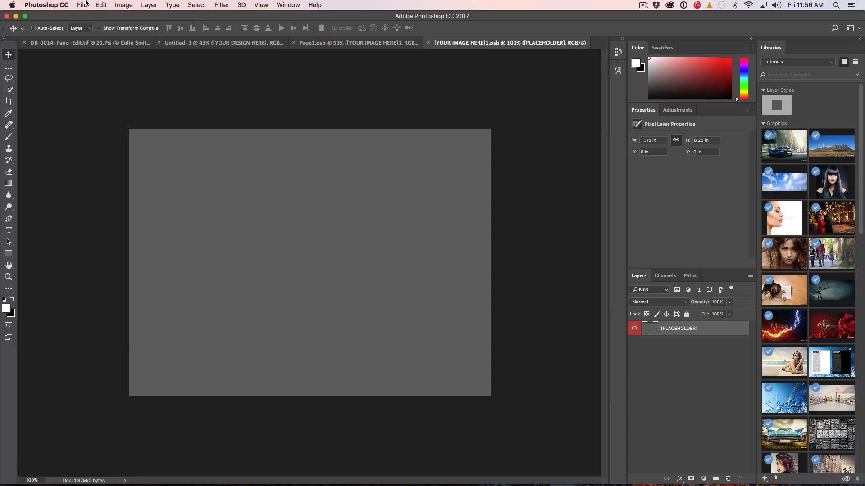
pyautogui.click(82, 4)
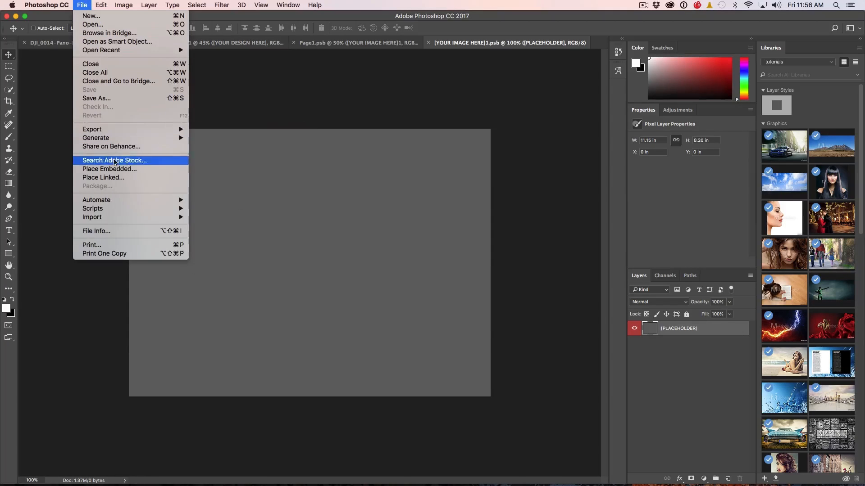
pyautogui.click(109, 168)
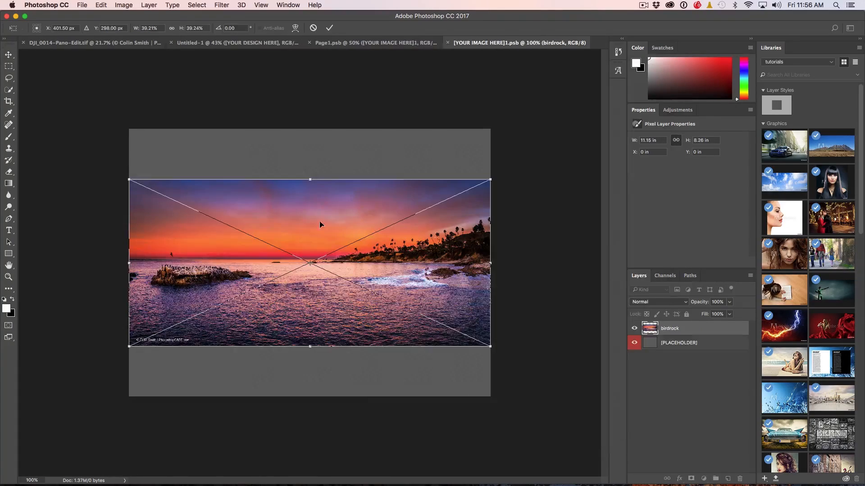
pyautogui.moveTo(489, 179); pyautogui.dragTo(525, 163)
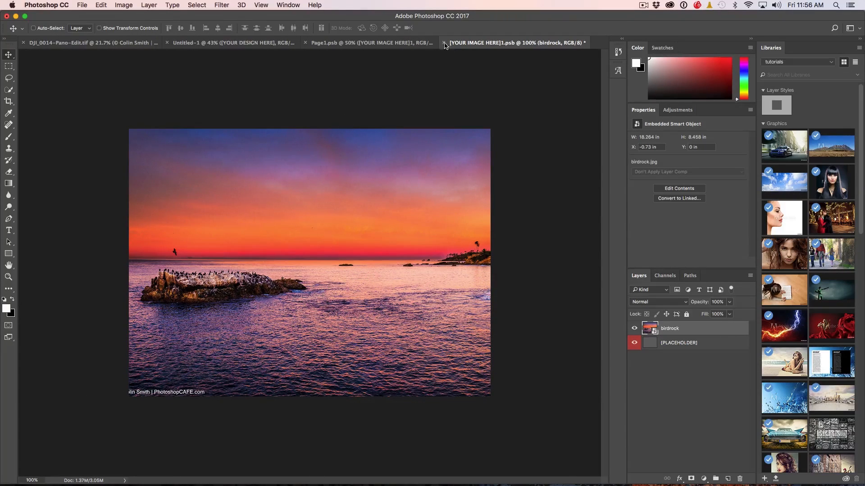
# Close the [YOUR IMAGE HERE]1.psb placeholder, saving the changes.
pyautogui.click(444, 43)
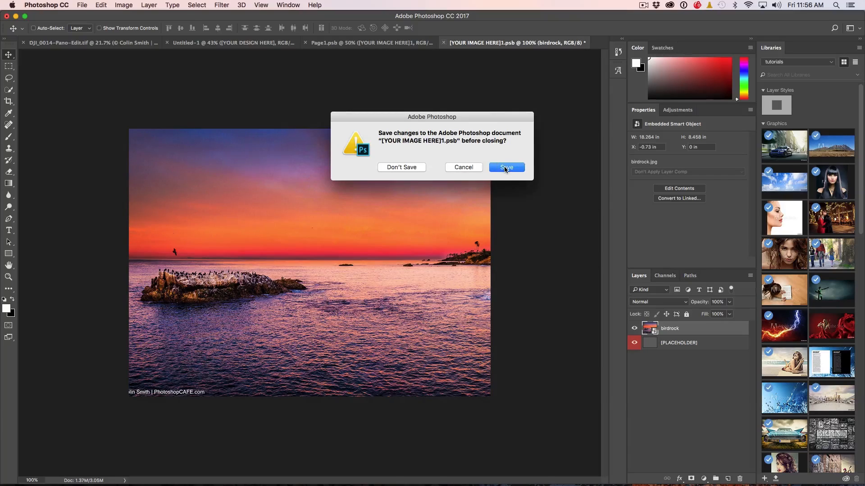
pyautogui.click(506, 168)
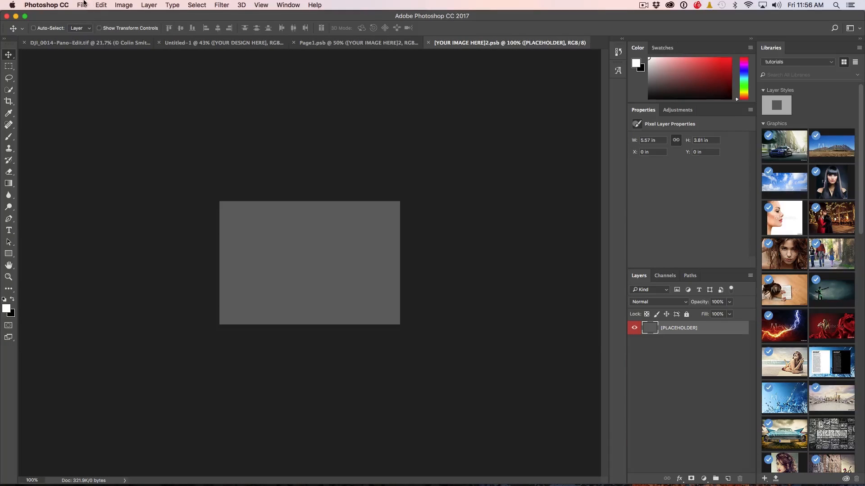
# Place the drone-at-sunset photo into the empty placeholder, commit it, and close Page1.psb.
pyautogui.click(81, 6)
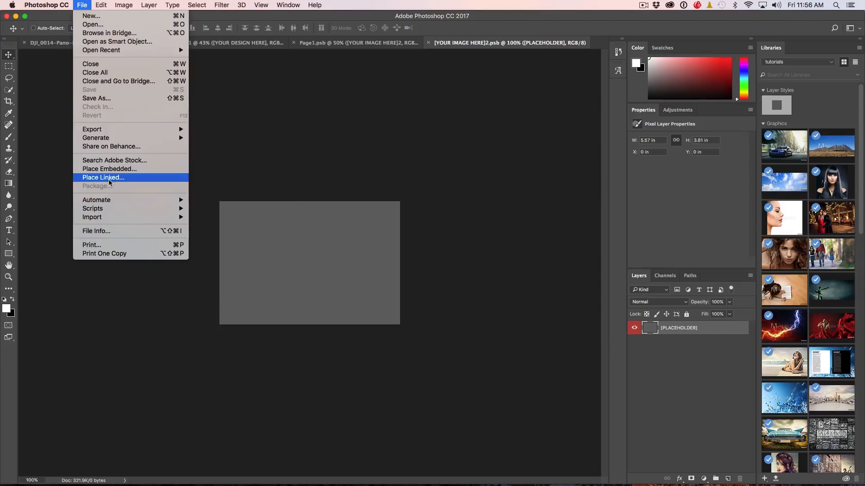
pyautogui.click(103, 177)
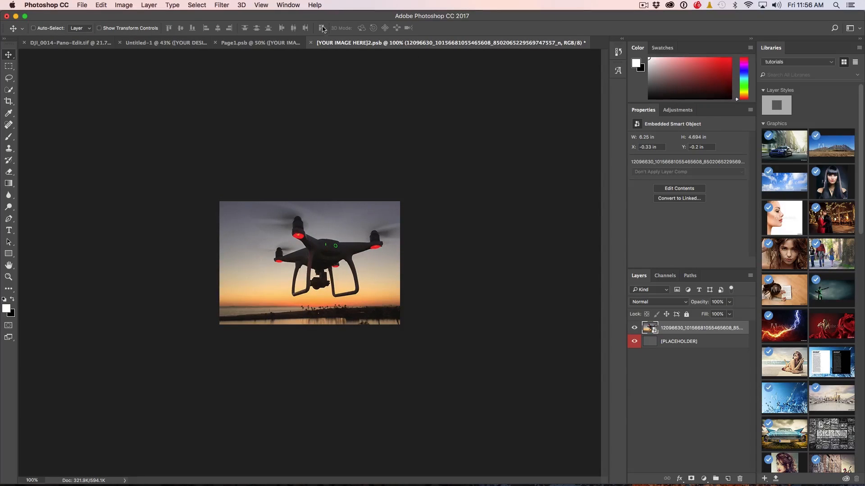
pyautogui.click(259, 42)
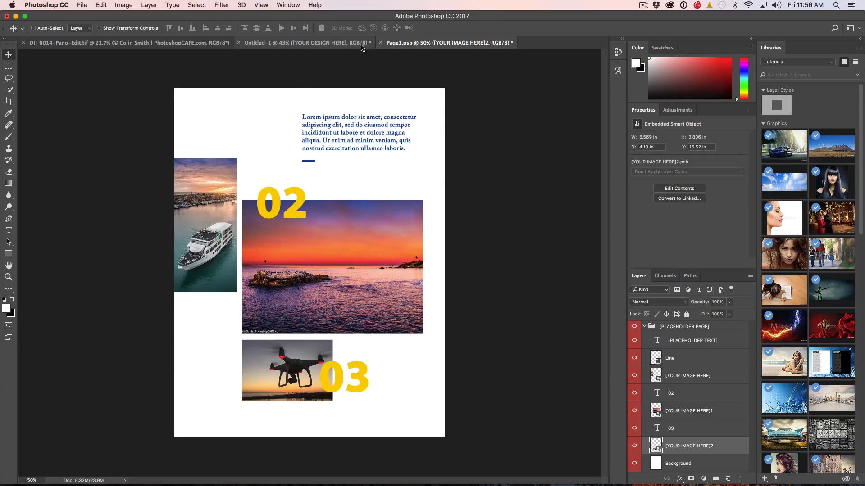
pyautogui.click(379, 43)
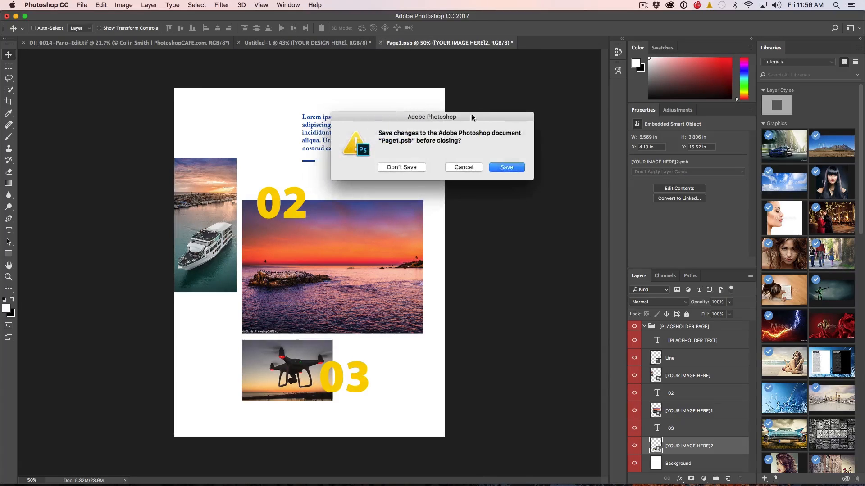
# Save Page1.psb on close so the mockup's right page updates with the drone photo.
pyautogui.click(402, 168)
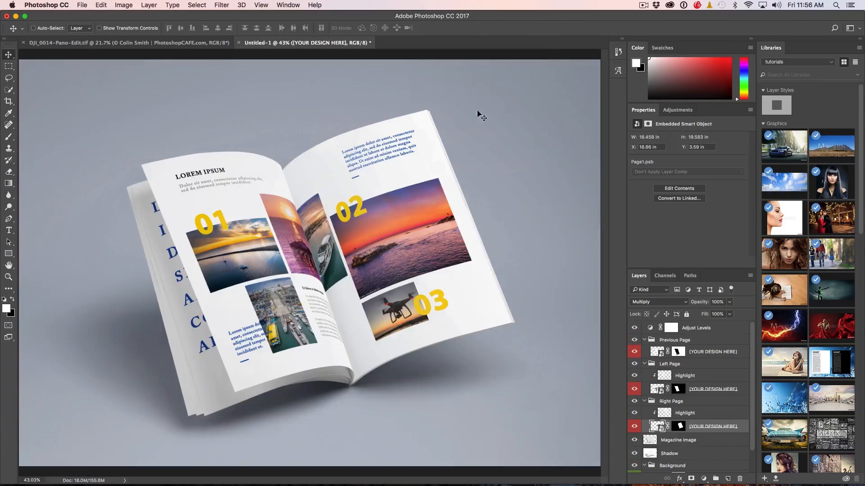
pyautogui.moveTo(517, 184)
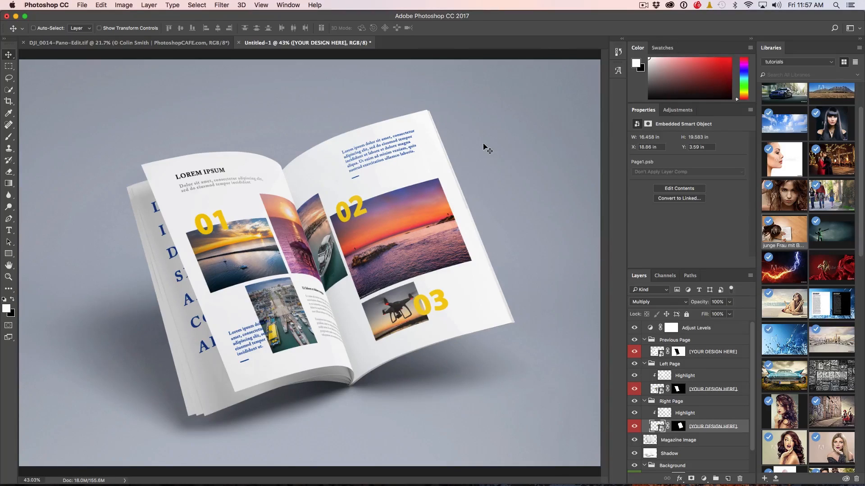
pyautogui.click(82, 5)
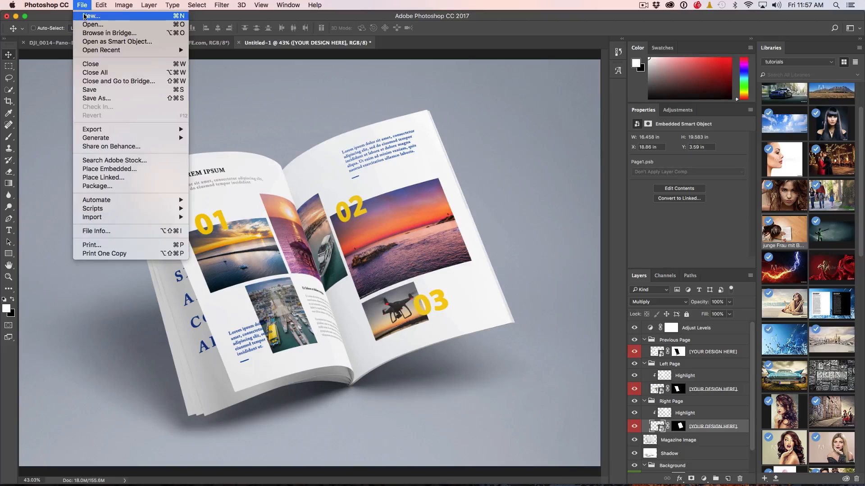
pyautogui.click(90, 15)
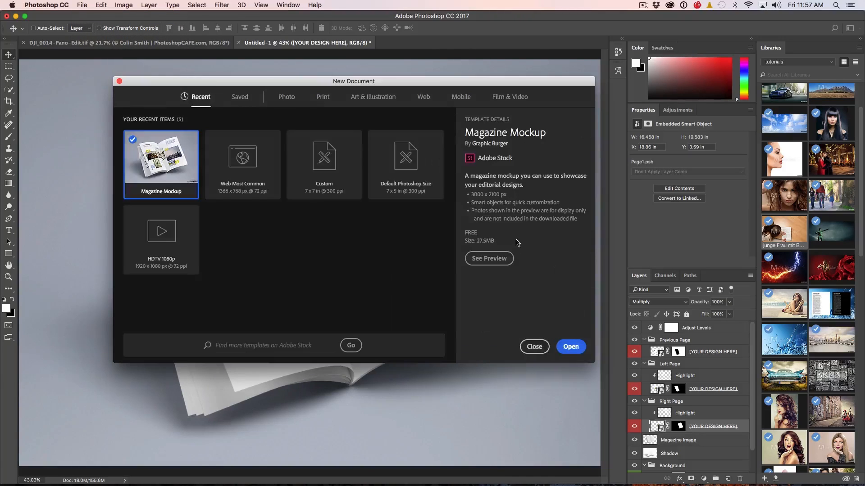
pyautogui.moveTo(270, 259)
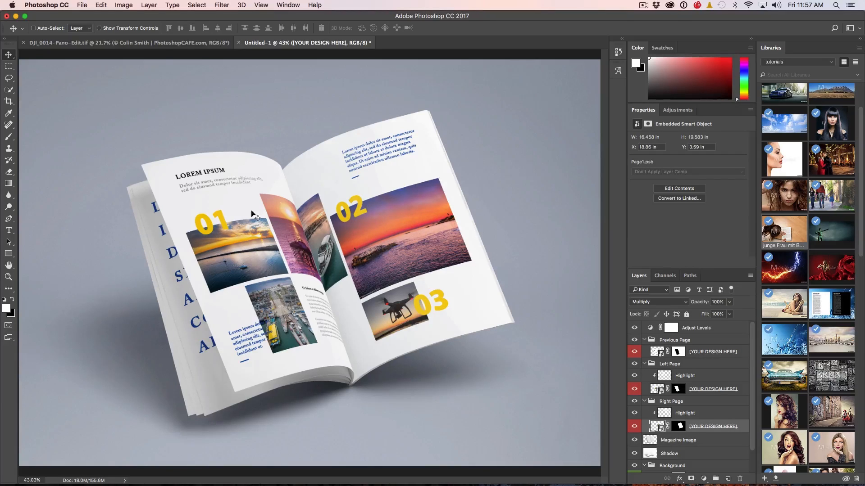
# Enable Use Legacy New Document Interface in Preferences > General.
pyautogui.click(82, 5)
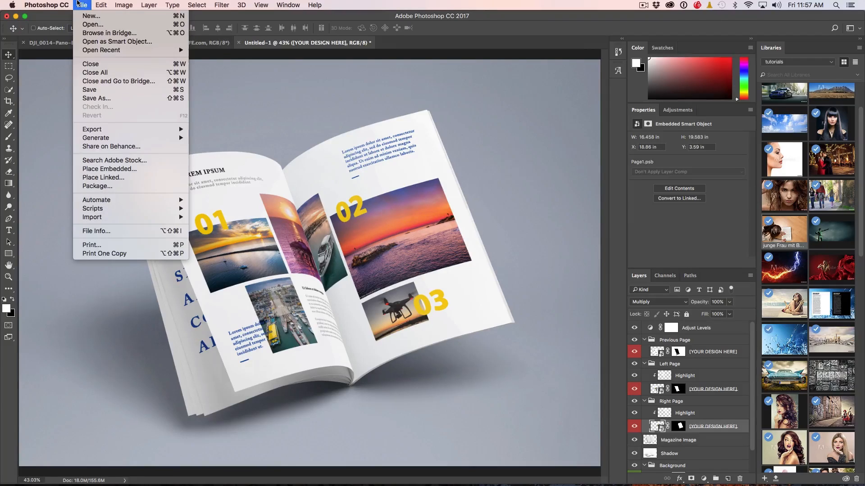
pyautogui.moveTo(73, 11)
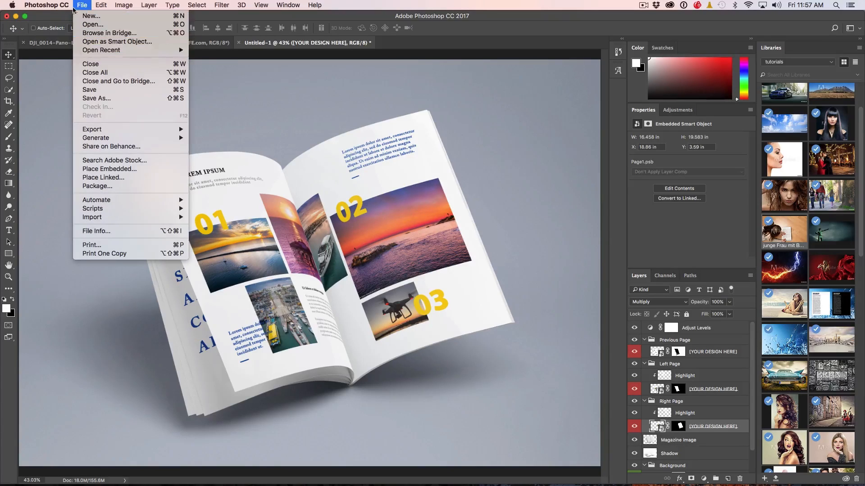
pyautogui.click(46, 5)
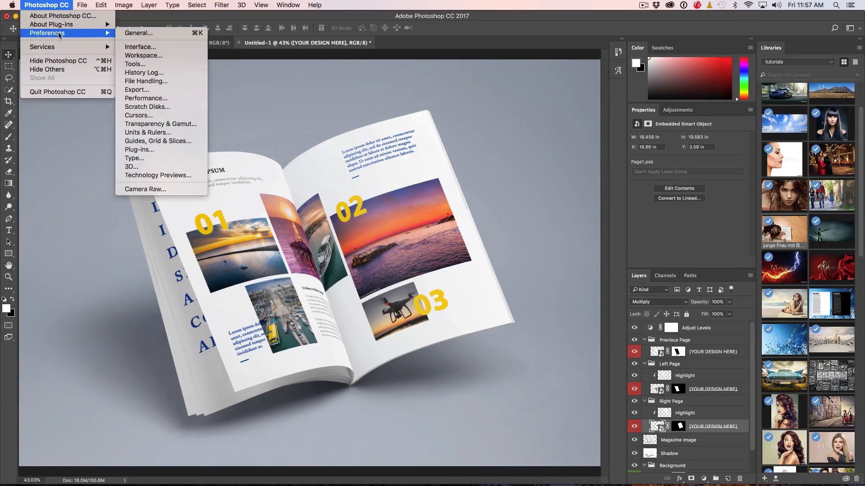
pyautogui.click(139, 33)
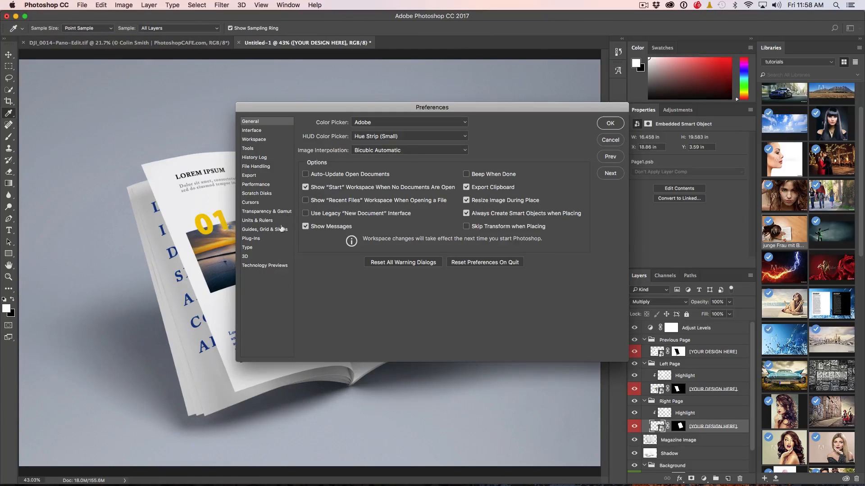
pyautogui.click(306, 214)
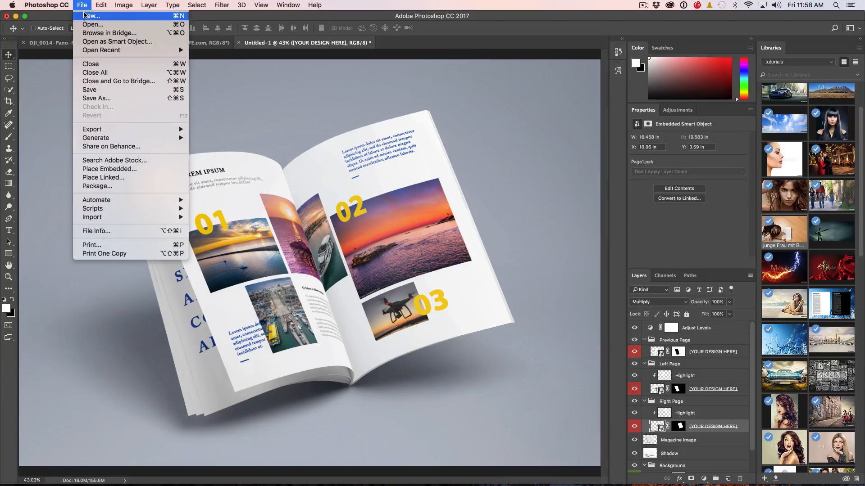
# Start a new document to confirm the legacy dialog appears, then dismiss it.
pyautogui.click(91, 15)
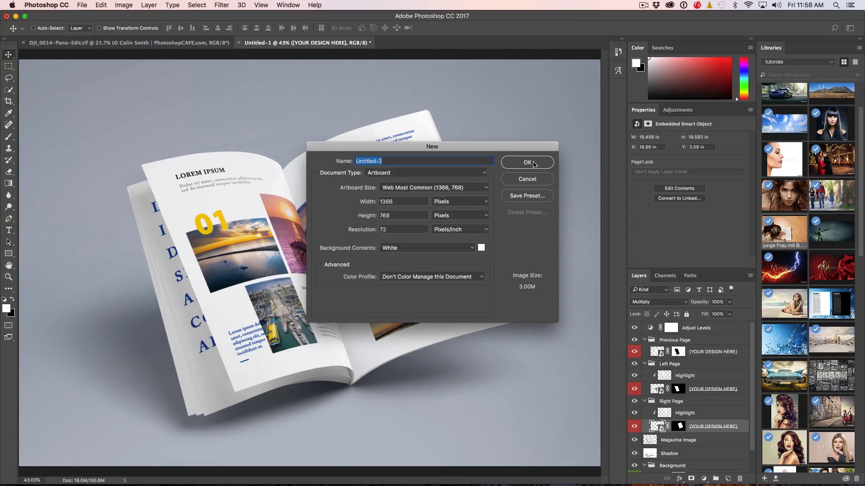
pyautogui.click(525, 162)
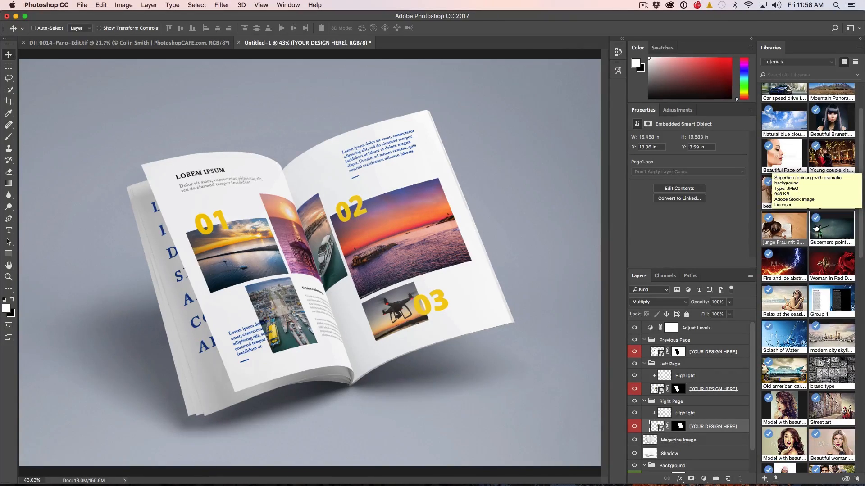
# Open the woman-reading stock image and list Adobe Stock photos similar to it, browsing the results.
pyautogui.doubleClick(784, 225)
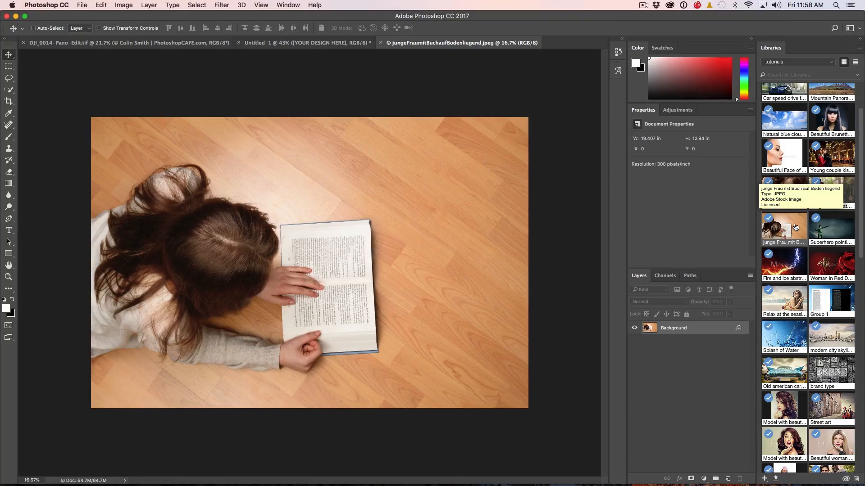
pyautogui.rightClick(783, 226)
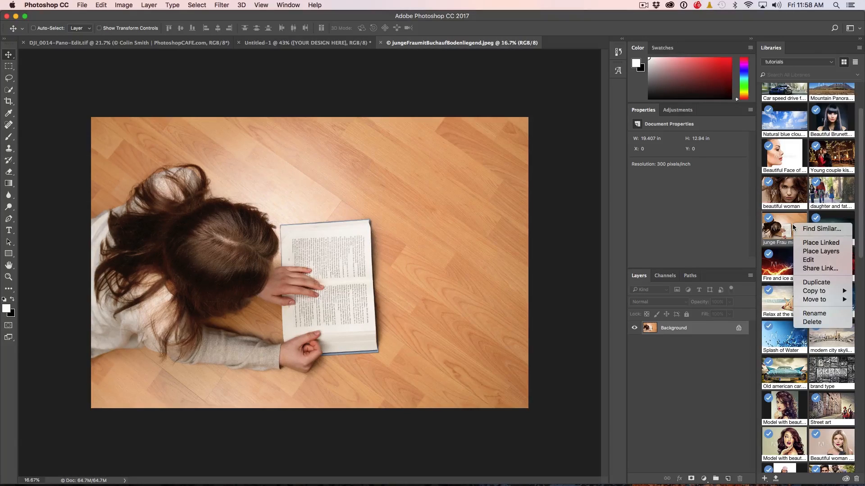
pyautogui.click(820, 228)
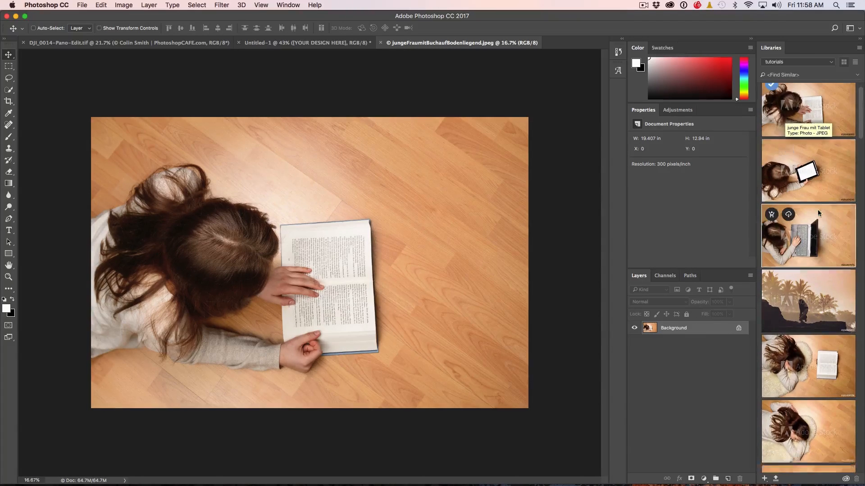
pyautogui.scroll(-3)
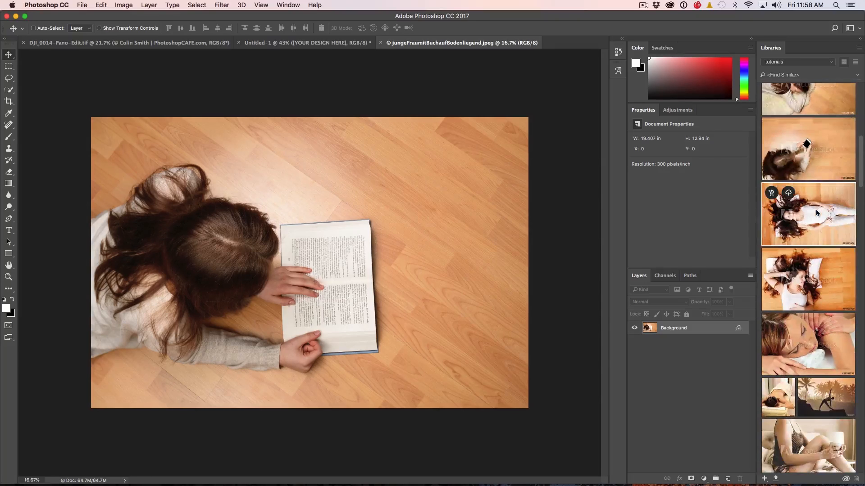
pyautogui.scroll(-3)
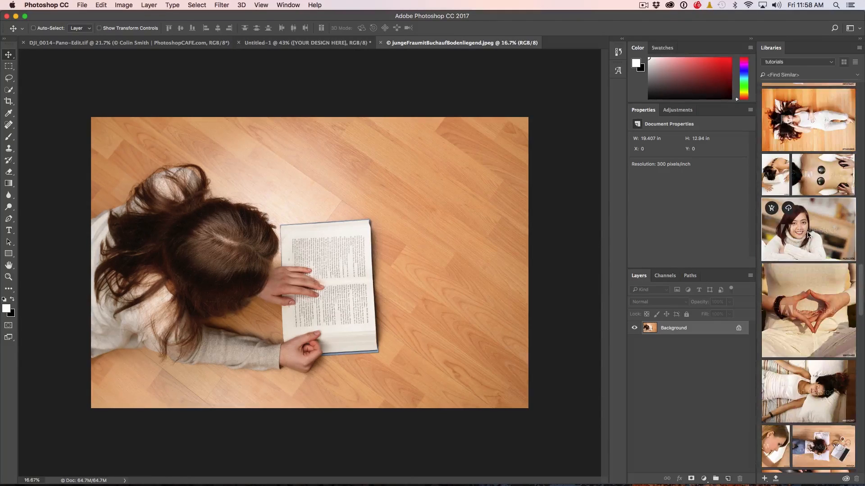
pyautogui.scroll(-3)
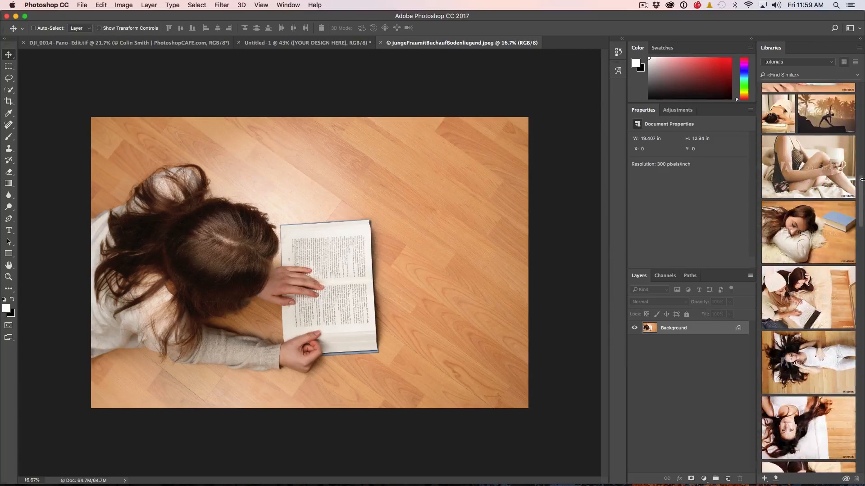
pyautogui.scroll(-3)
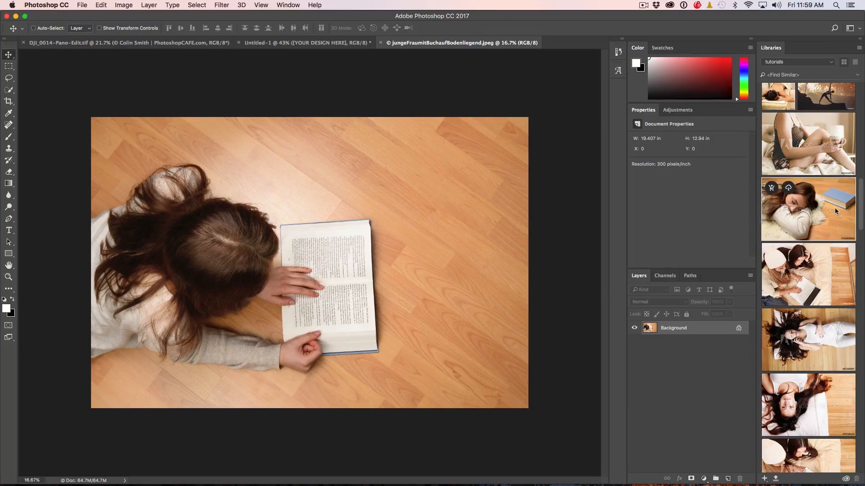
pyautogui.moveTo(827, 281)
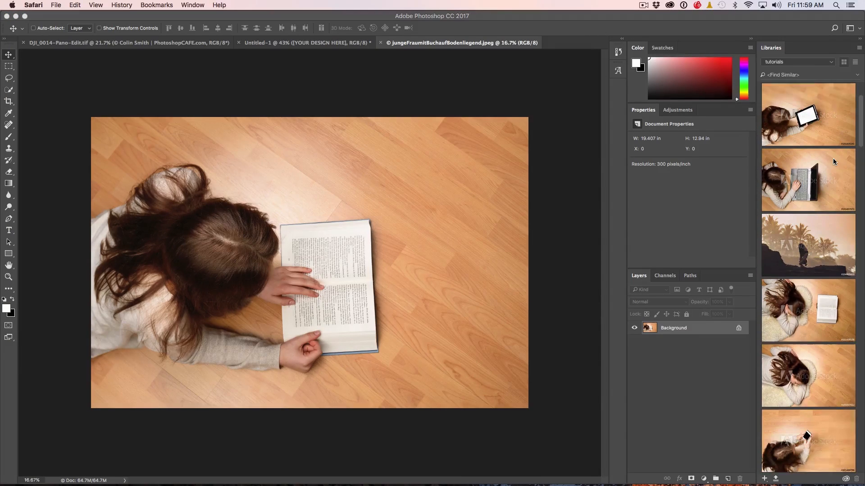
pyautogui.scroll(-3)
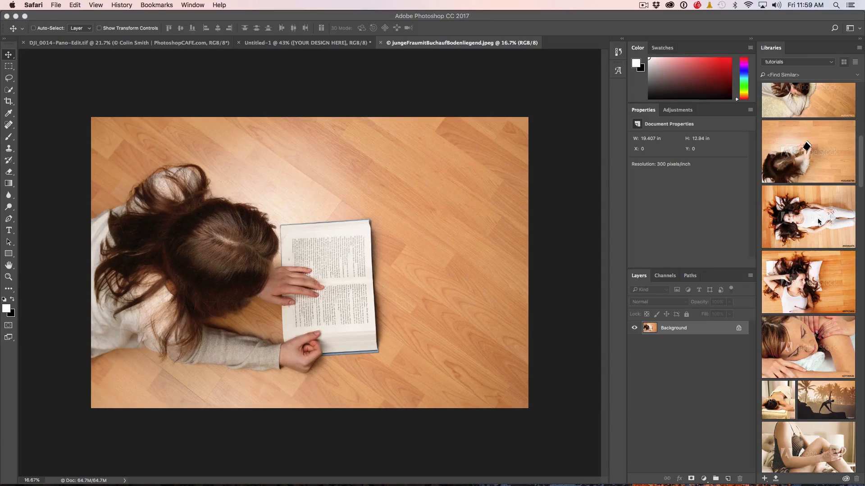
pyautogui.scroll(-3)
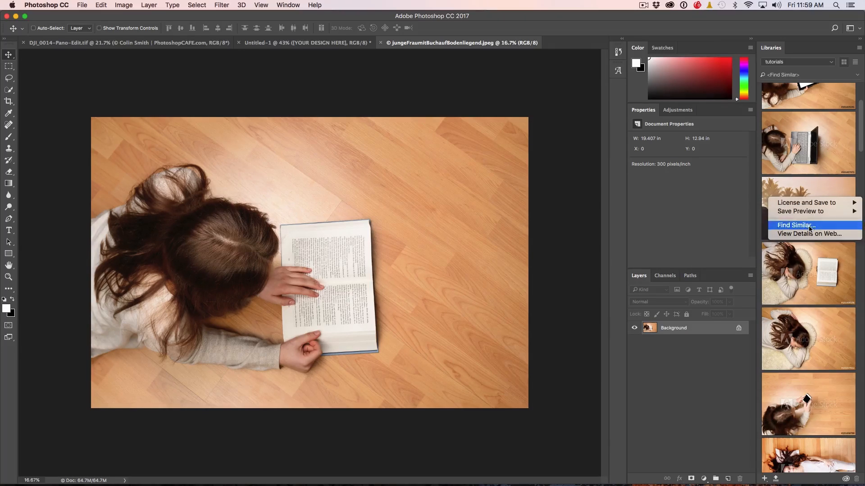
# Find photos similar to the palm tree image, then pick the Quick Selection tool.
pyautogui.click(795, 225)
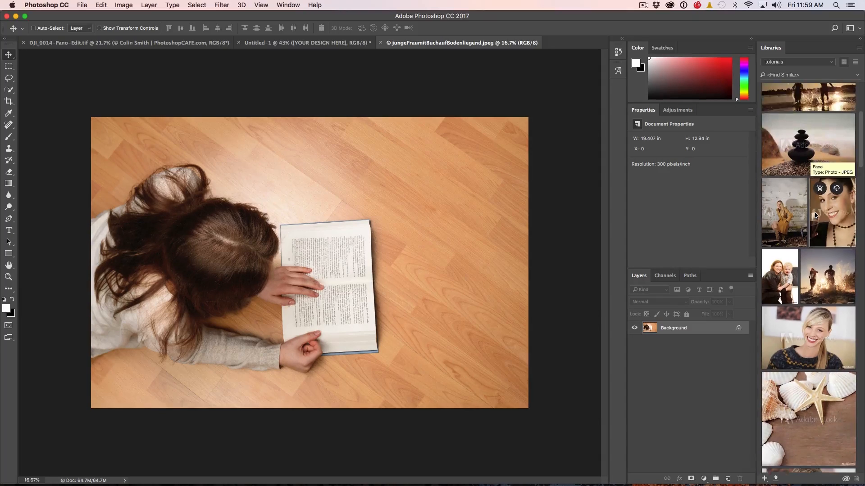
pyautogui.scroll(-3)
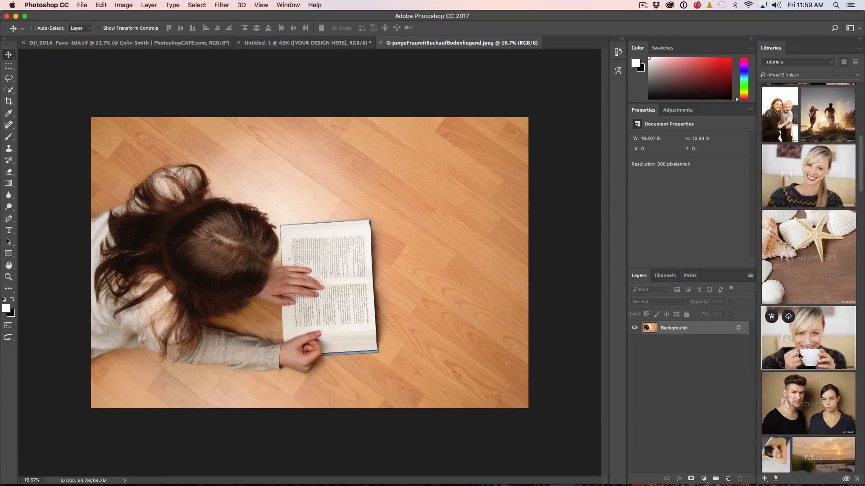
pyautogui.scroll(-3)
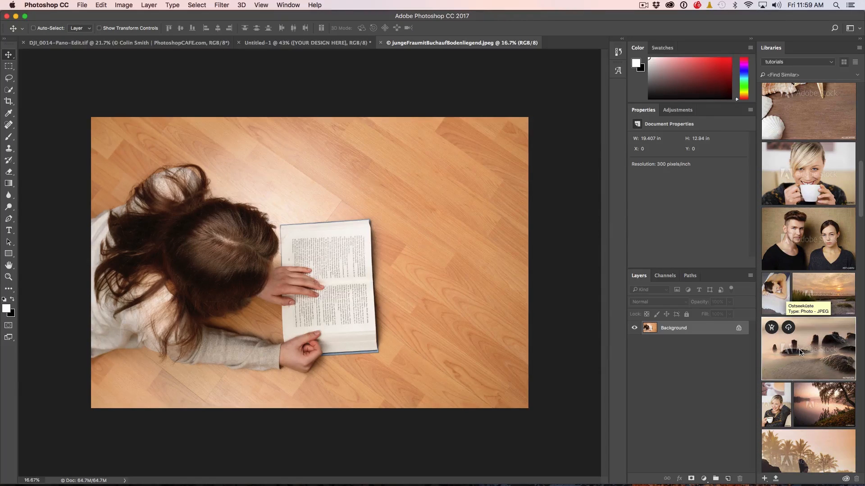
pyautogui.moveTo(816, 357)
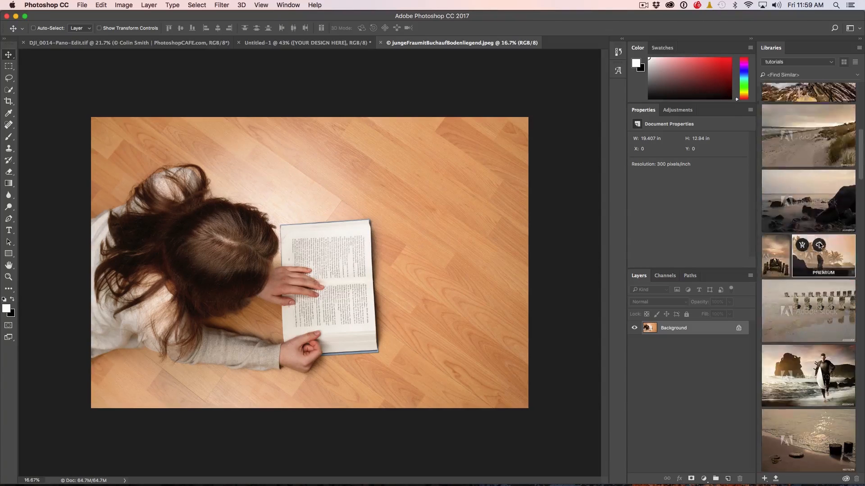
pyautogui.click(9, 78)
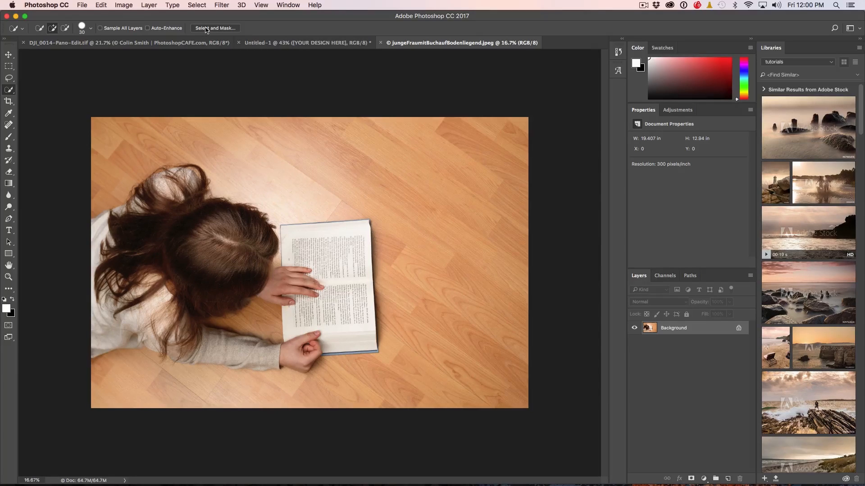
# In Select and Mask, brush the girl's hair and head into the selection with high-quality preview on.
pyautogui.click(215, 28)
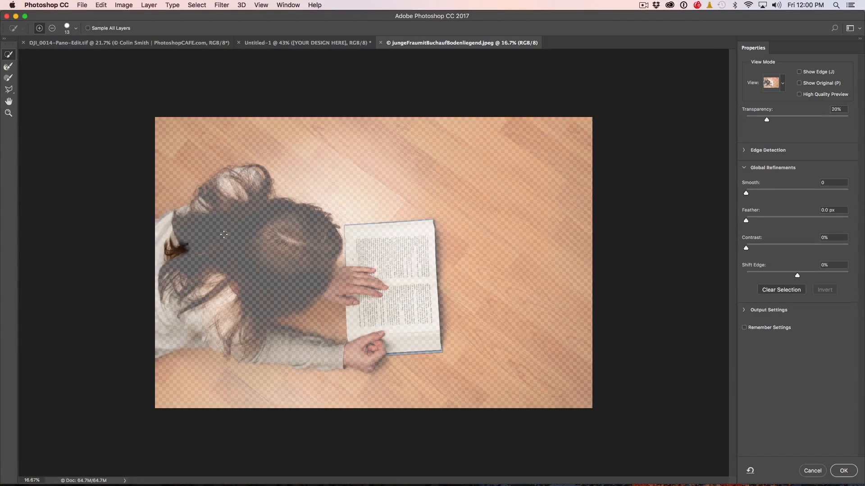
pyautogui.moveTo(224, 234); pyautogui.dragTo(149, 239)
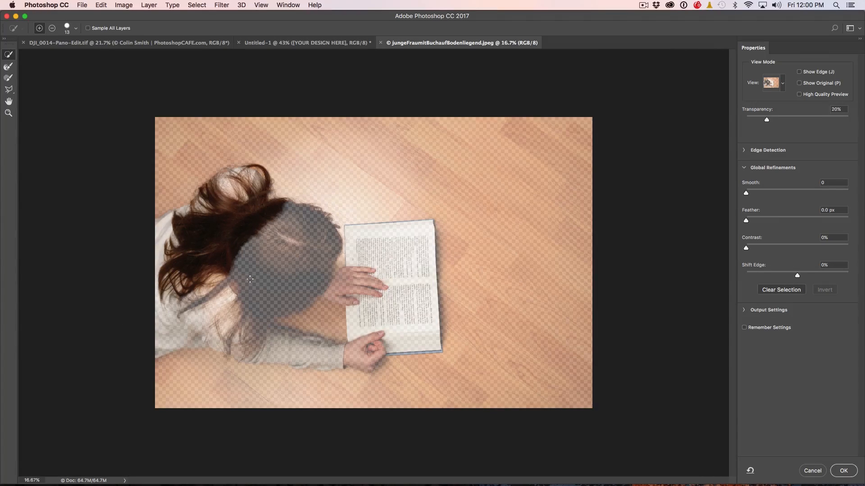
pyautogui.moveTo(248, 278); pyautogui.dragTo(262, 336)
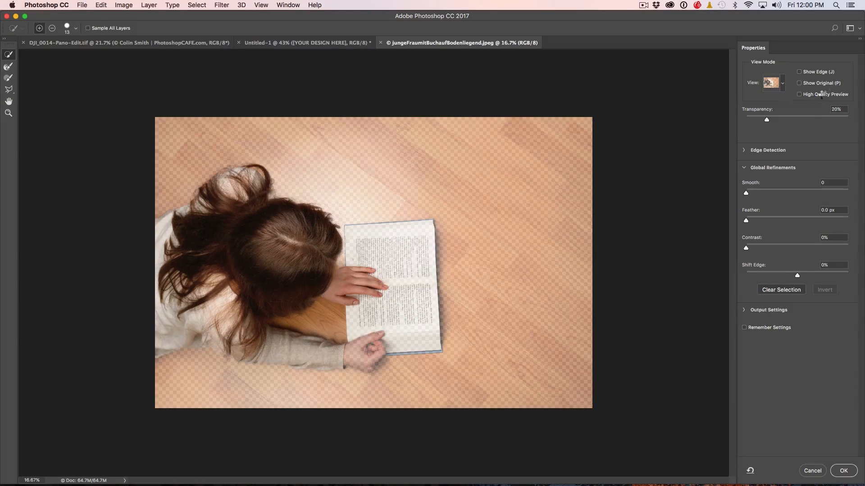
pyautogui.click(799, 94)
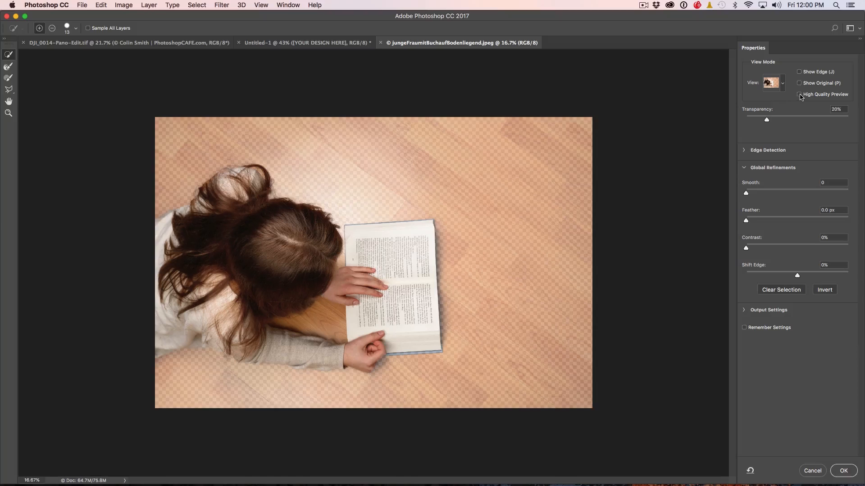
pyautogui.moveTo(800, 94)
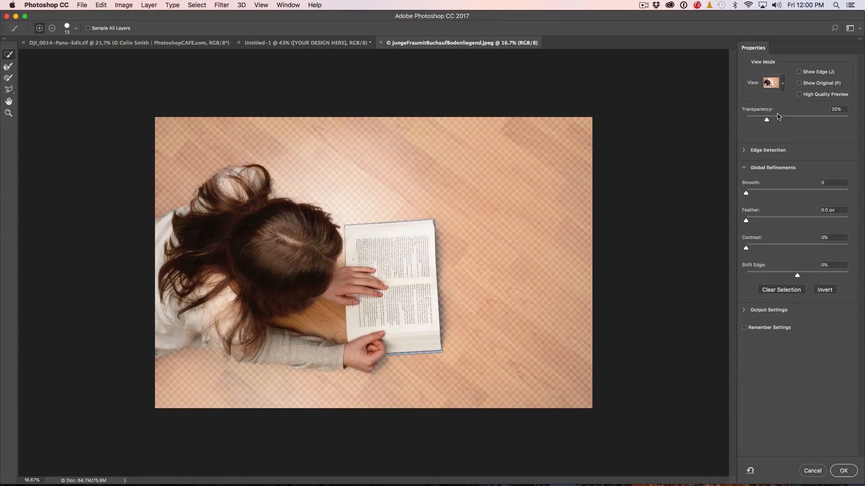
# Raise floor transparency, refine the hair edges, add the book corner, and output as a layer mask.
pyautogui.moveTo(765, 120); pyautogui.dragTo(829, 120)
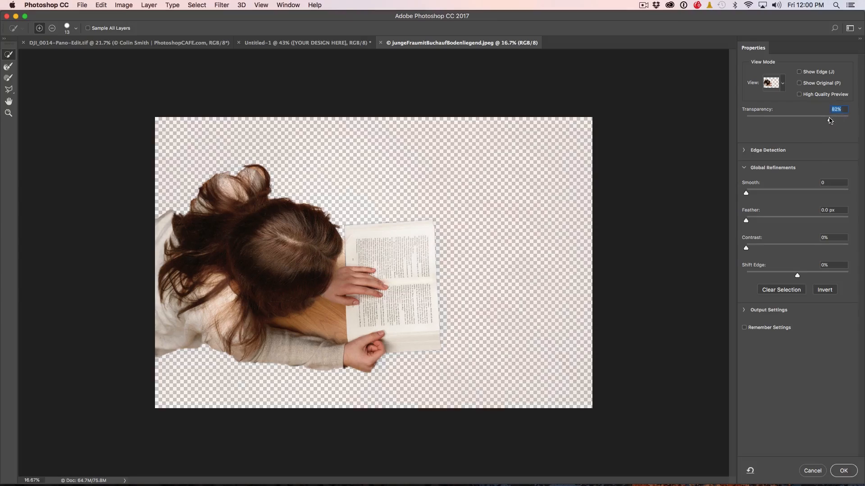
pyautogui.moveTo(830, 118); pyautogui.dragTo(824, 118)
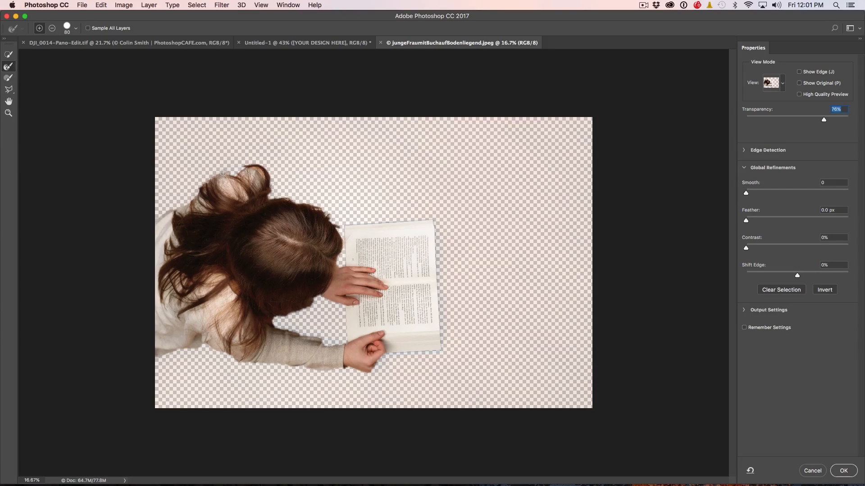
pyautogui.moveTo(223, 173); pyautogui.dragTo(281, 200)
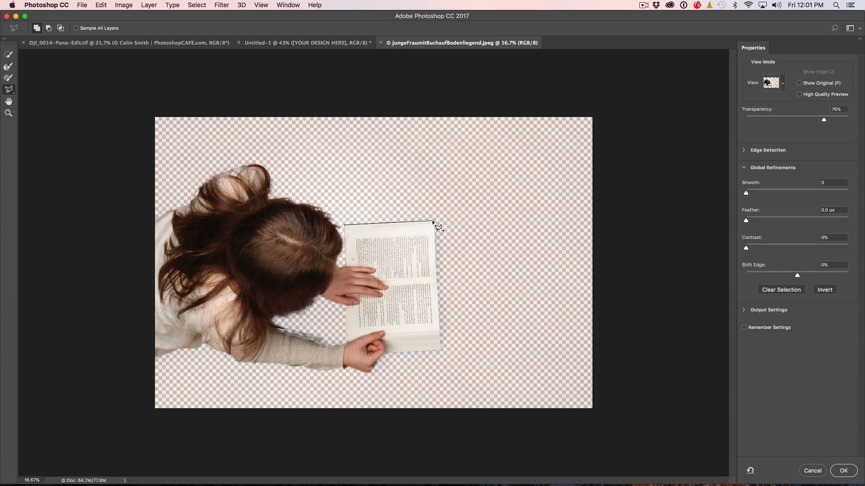
pyautogui.moveTo(435, 226); pyautogui.dragTo(446, 356)
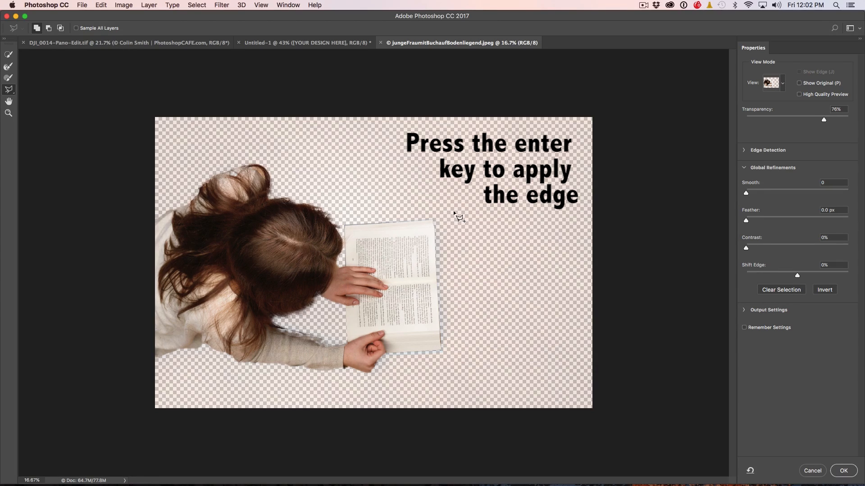
pyautogui.moveTo(564, 264)
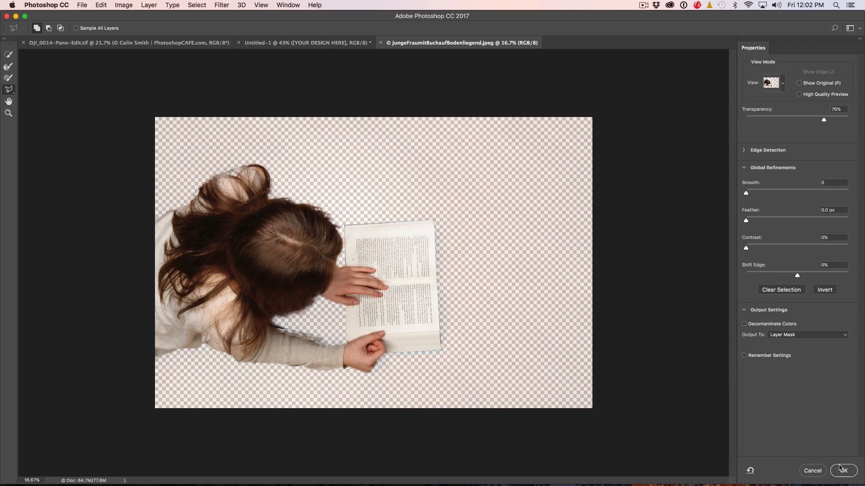
pyautogui.click(843, 470)
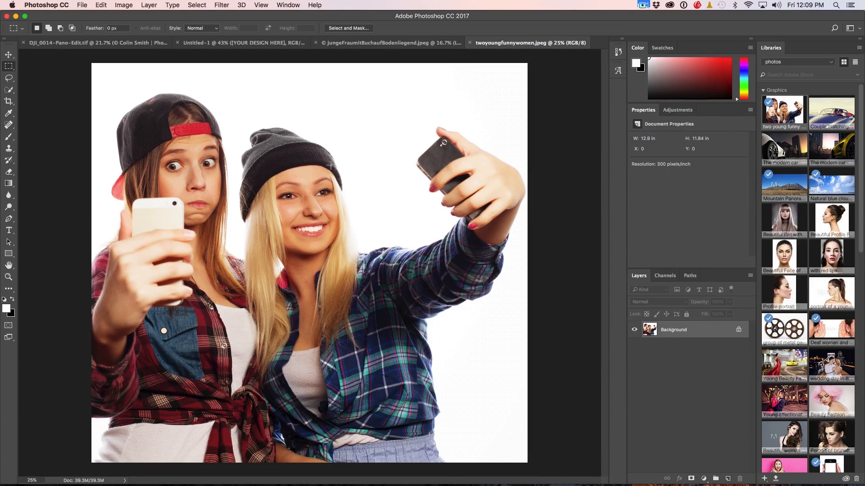
pyautogui.scroll(-3)
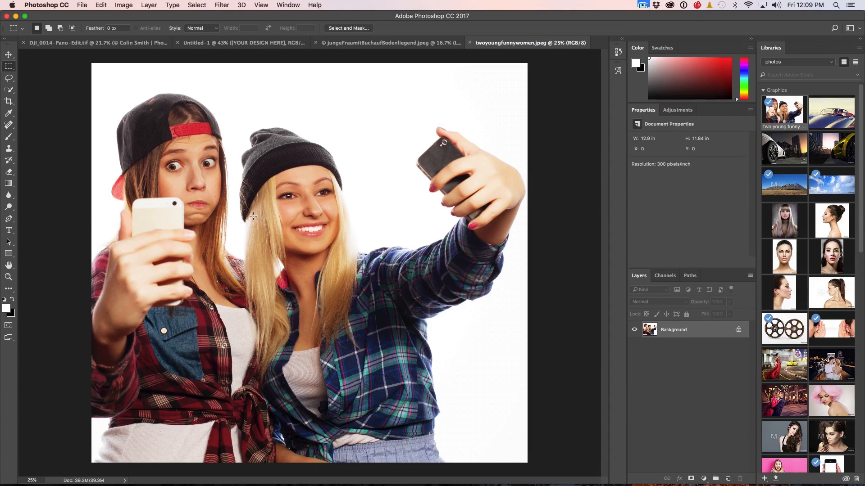
pyautogui.moveTo(361, 226)
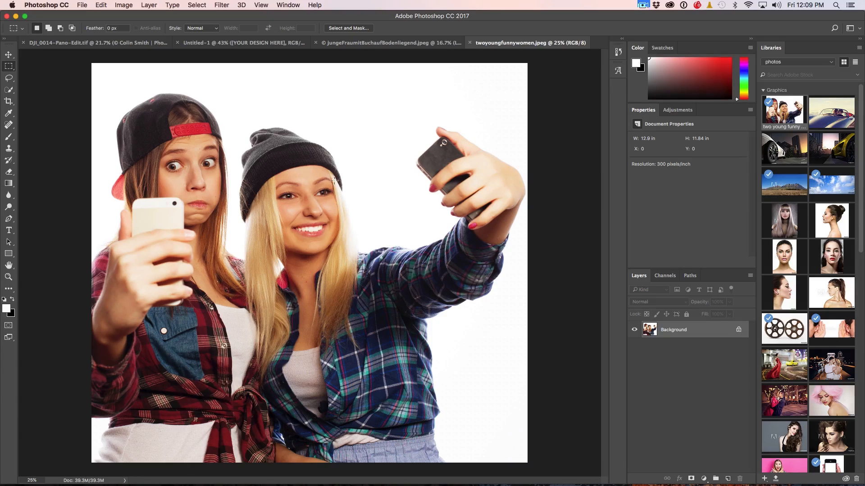
pyautogui.click(287, 5)
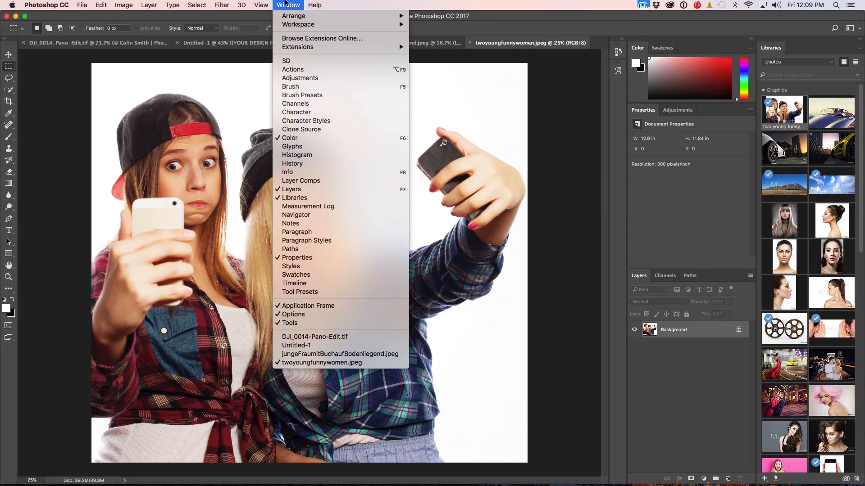
pyautogui.click(222, 5)
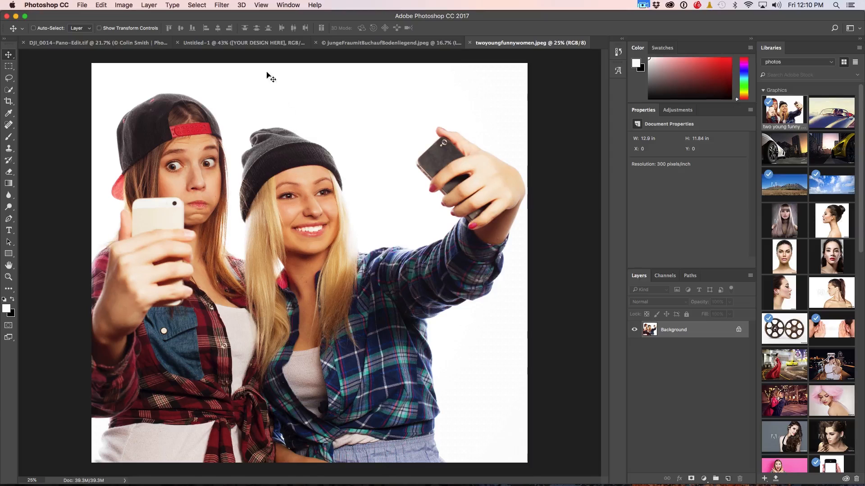
# In Liquify, select Face #2 and adjust eye size 15, eye tilt and nose height 3.
pyautogui.click(222, 6)
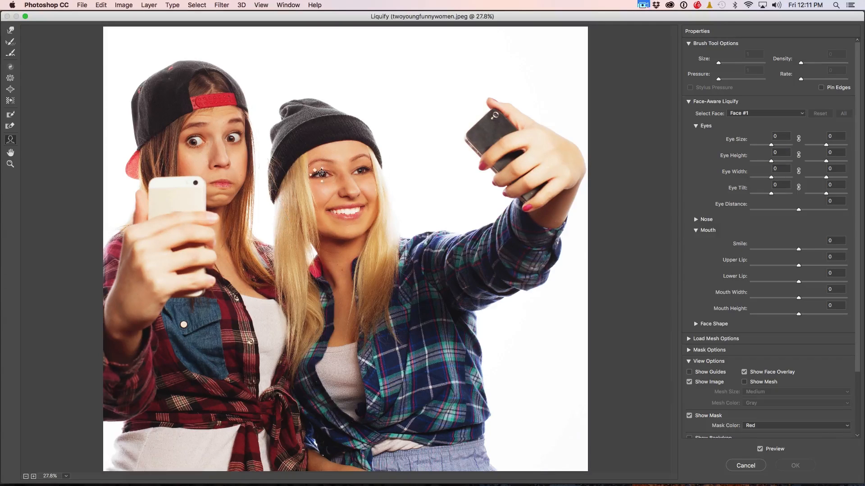
pyautogui.click(765, 113)
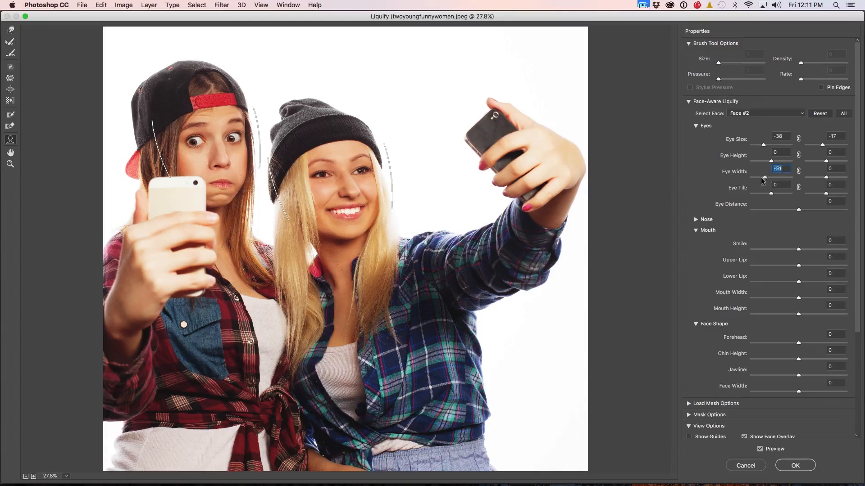
pyautogui.write('15')
pyautogui.click(781, 185)
pyautogui.write('-13')
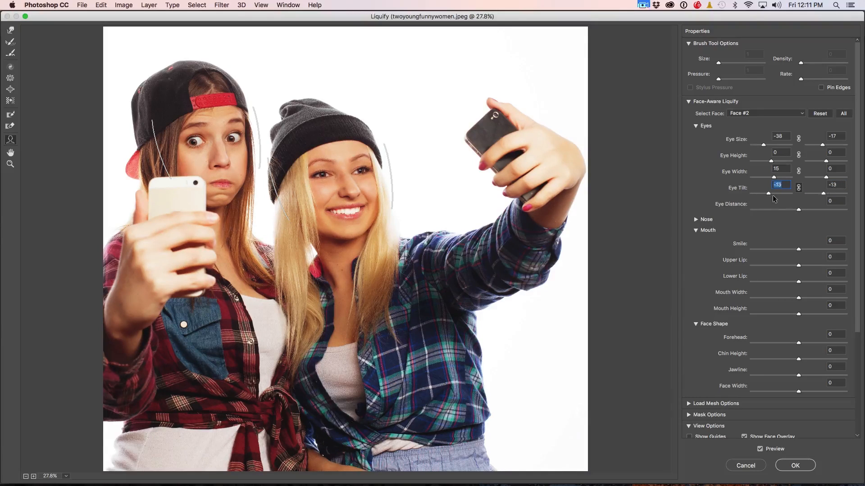
pyautogui.moveTo(769, 193); pyautogui.dragTo(759, 193)
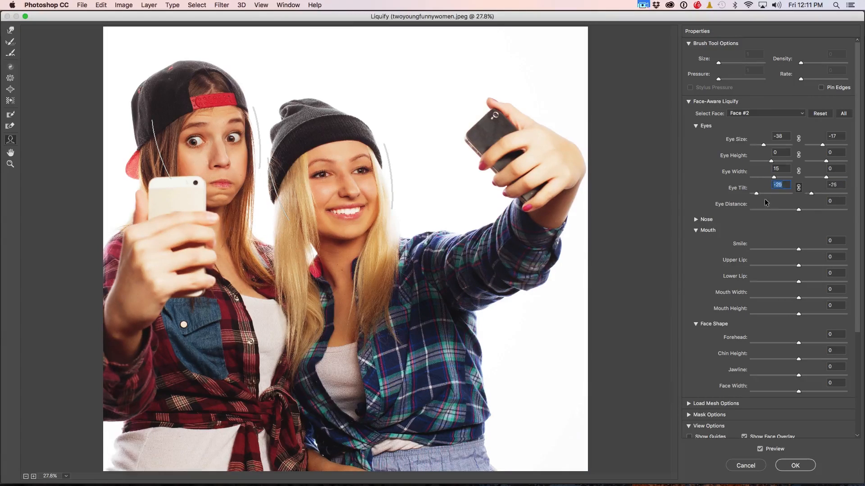
pyautogui.write('3')
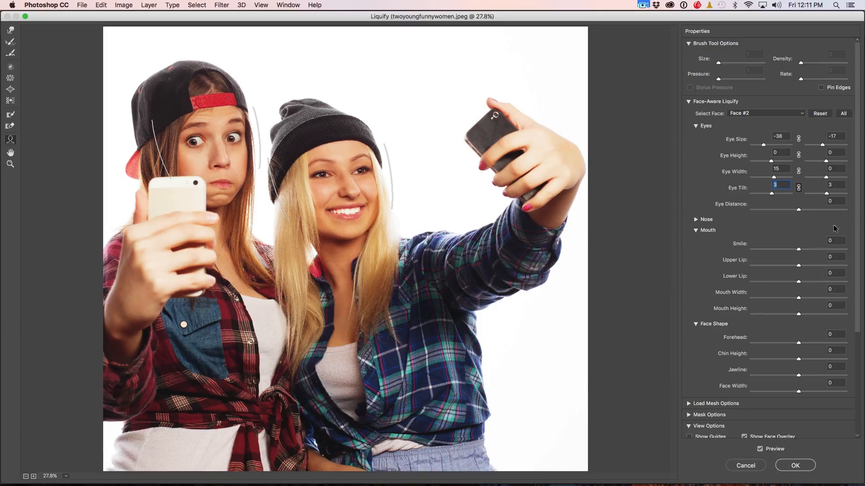
# Toggle Show Face Overlay off and on, then apply the Face-Aware Liquify changes.
pyautogui.scroll(-3)
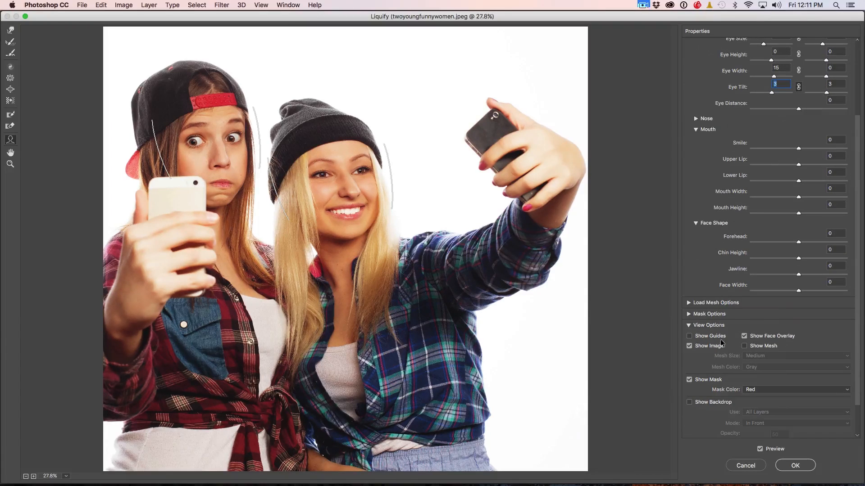
pyautogui.click(745, 336)
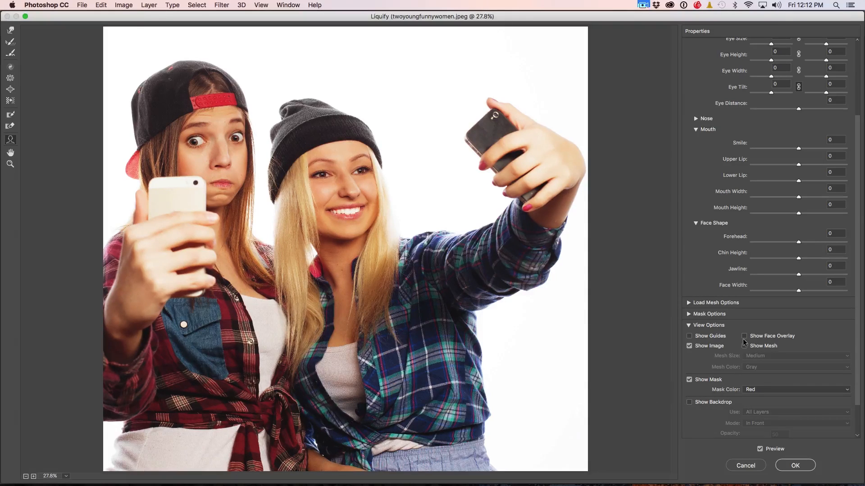
pyautogui.click(744, 336)
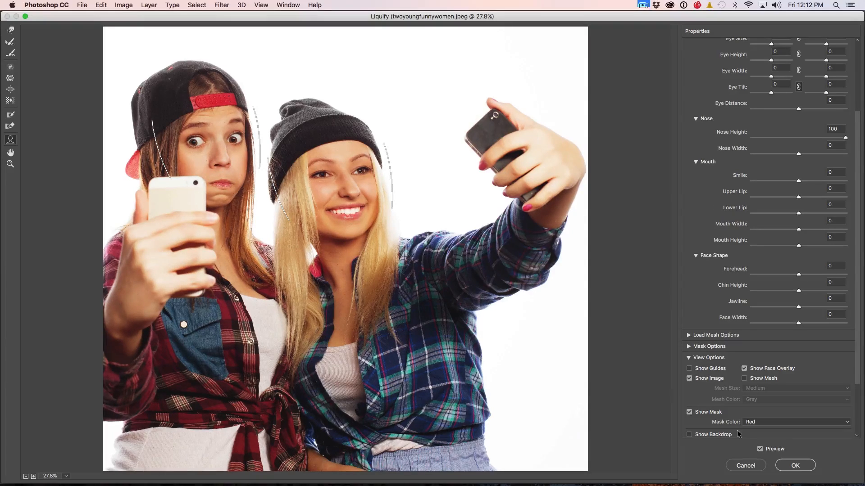
pyautogui.click(794, 465)
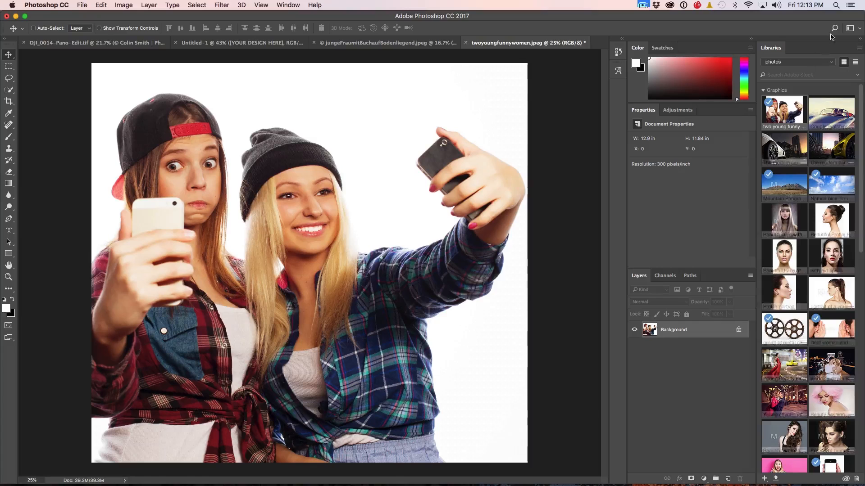
# Search 'van' to open the Vanishing Point filter, then cancel it without changes.
pyautogui.click(834, 28)
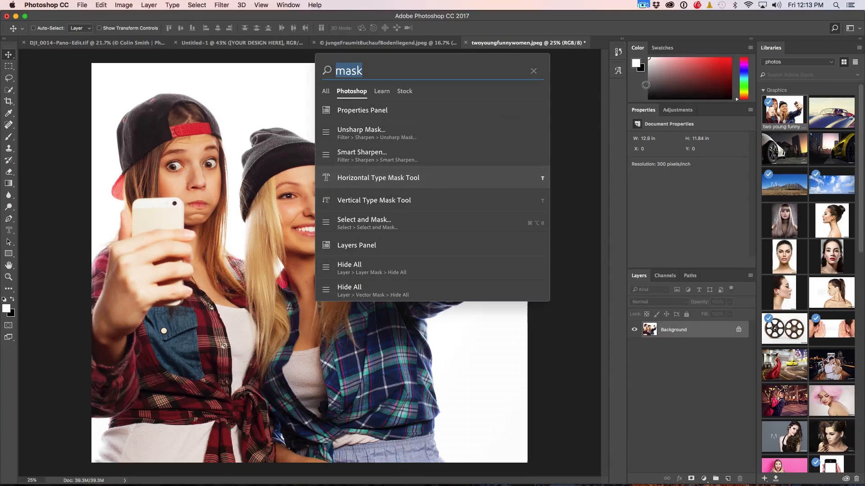
pyautogui.click(534, 70)
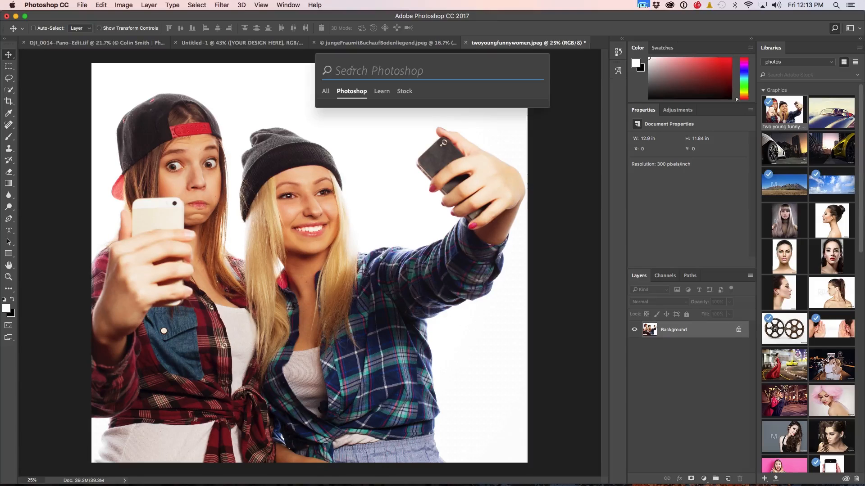
pyautogui.write('van')
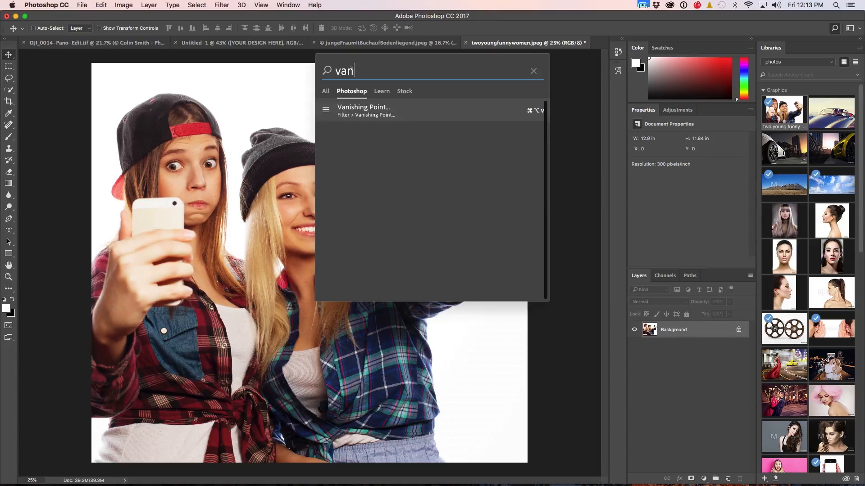
pyautogui.click(363, 110)
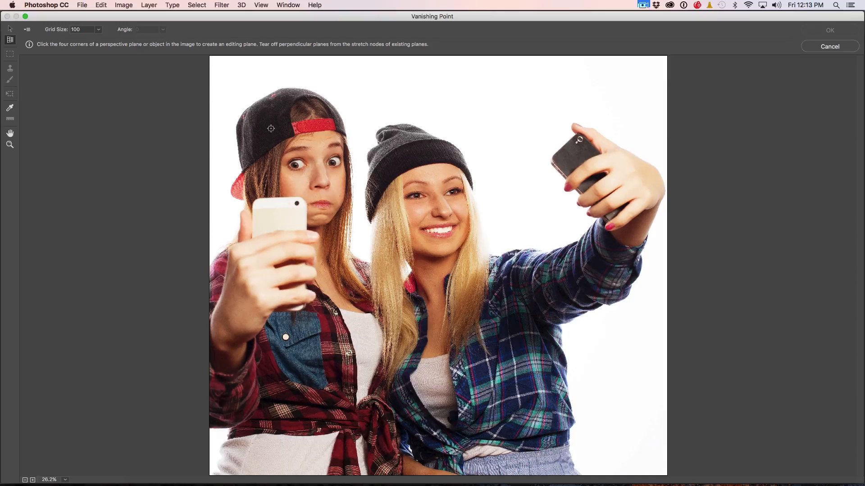
pyautogui.click(830, 46)
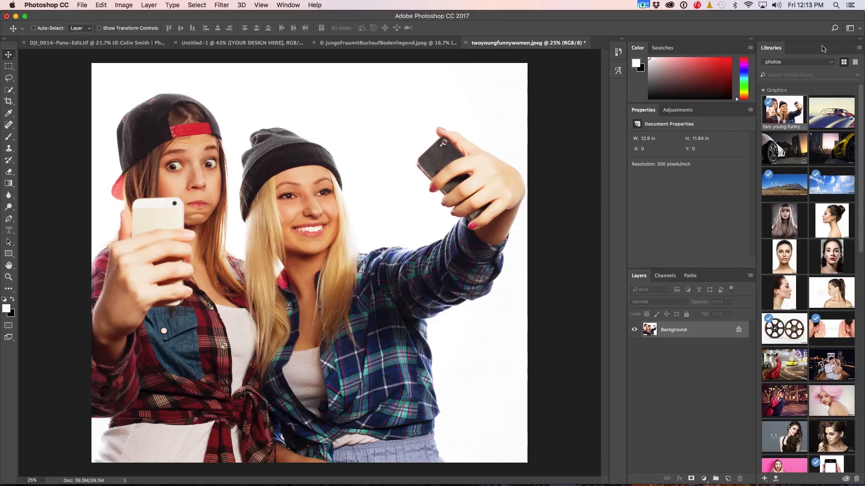
pyautogui.moveTo(468, 132)
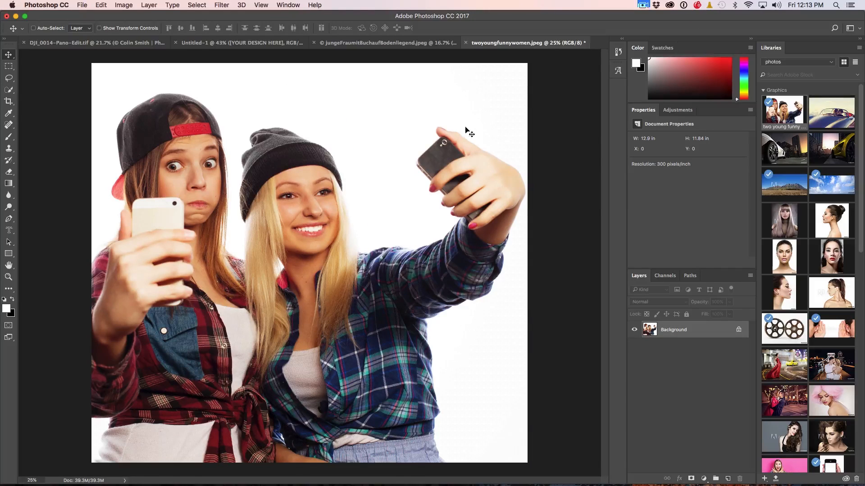
# Search 'resize' to open Image Size, then cancel leaving the selfie at 12.9x11.84 in.
pyautogui.write('van')
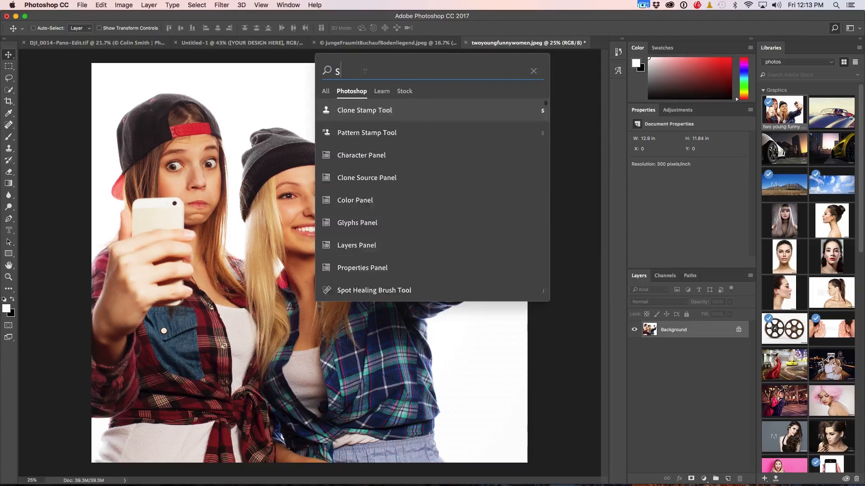
pyautogui.write('cale')
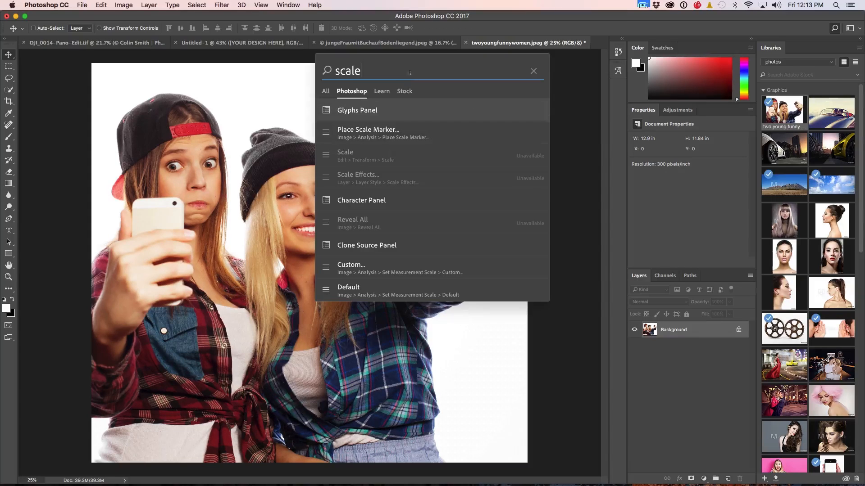
pyautogui.write('resize')
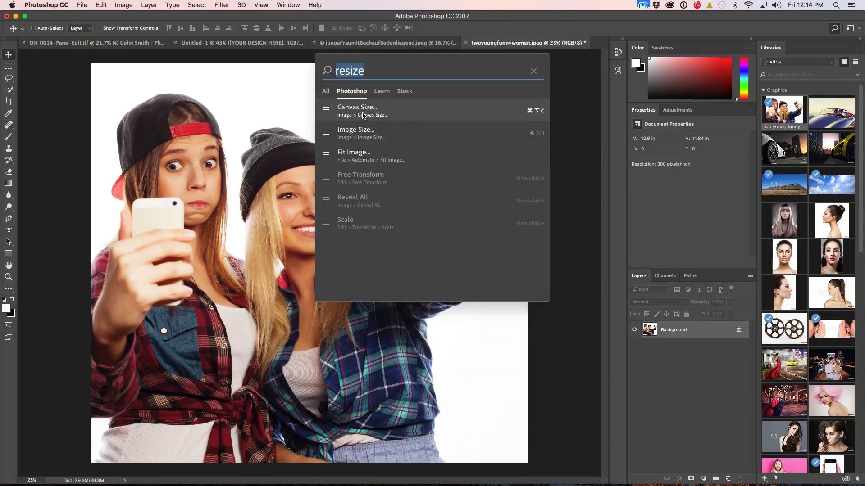
pyautogui.click(356, 129)
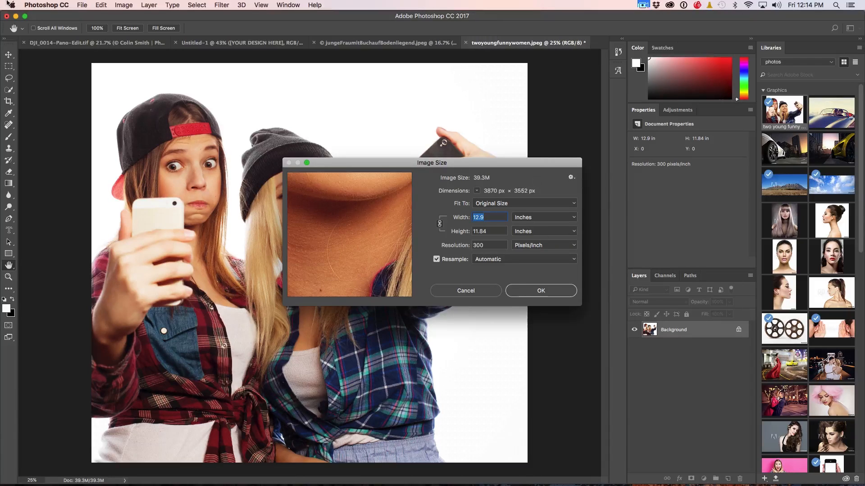
pyautogui.click(242, 5)
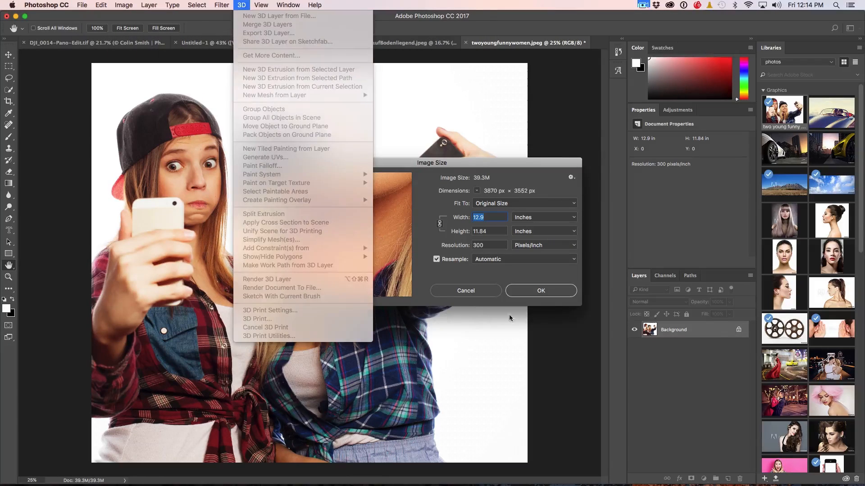
pyautogui.click(464, 291)
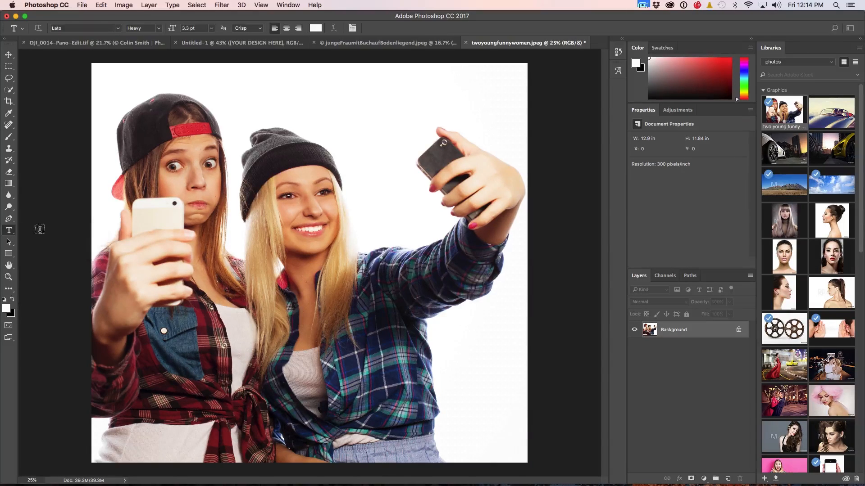
pyautogui.moveTo(288, 110)
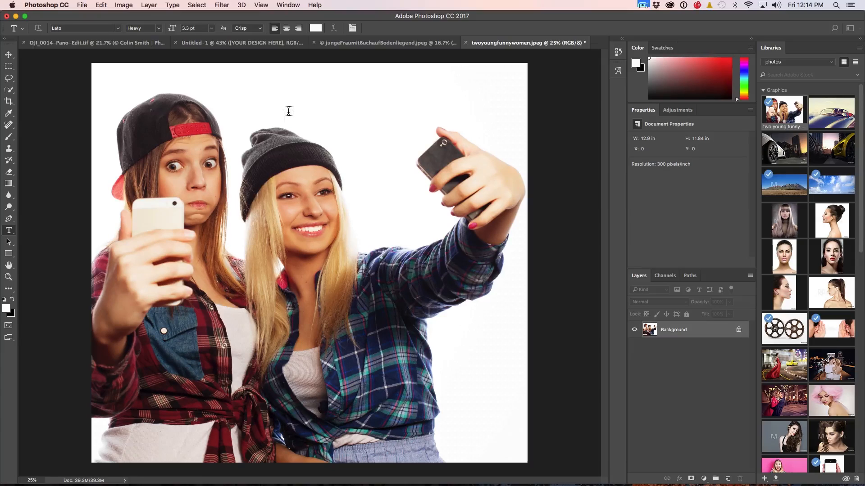
# Start a text layer above the women's heads set to the EmojiOne font.
pyautogui.click(289, 113)
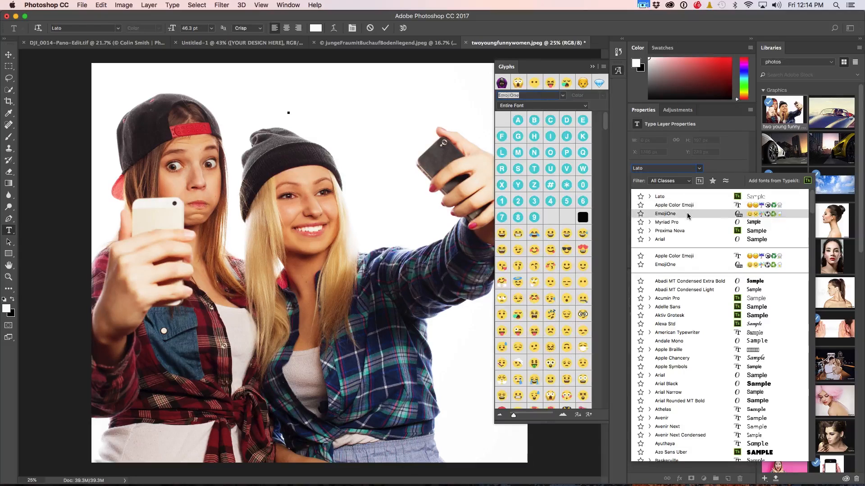
pyautogui.click(674, 204)
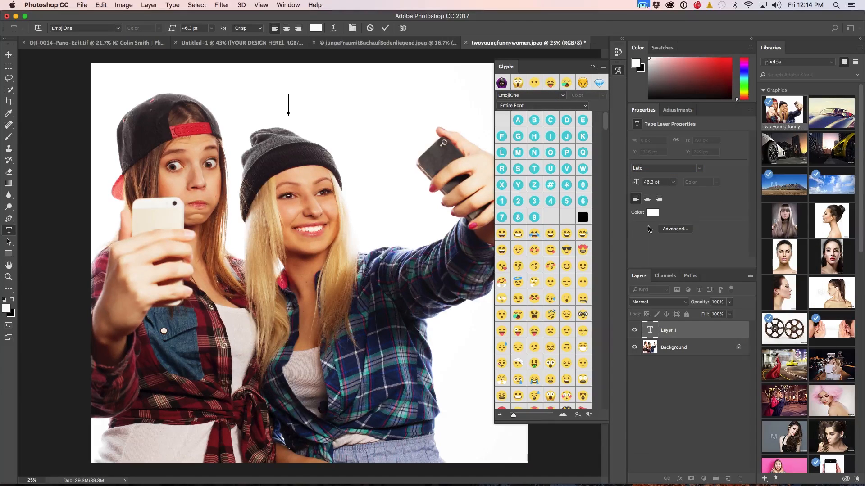
pyautogui.moveTo(582, 249)
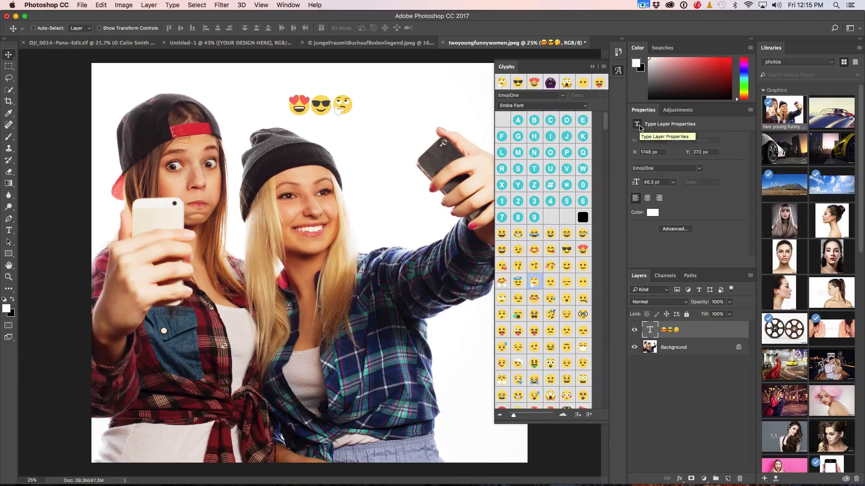
# Add a white layer mask to the photo, making it Layer 0, then return to the Type tool.
pyautogui.click(674, 347)
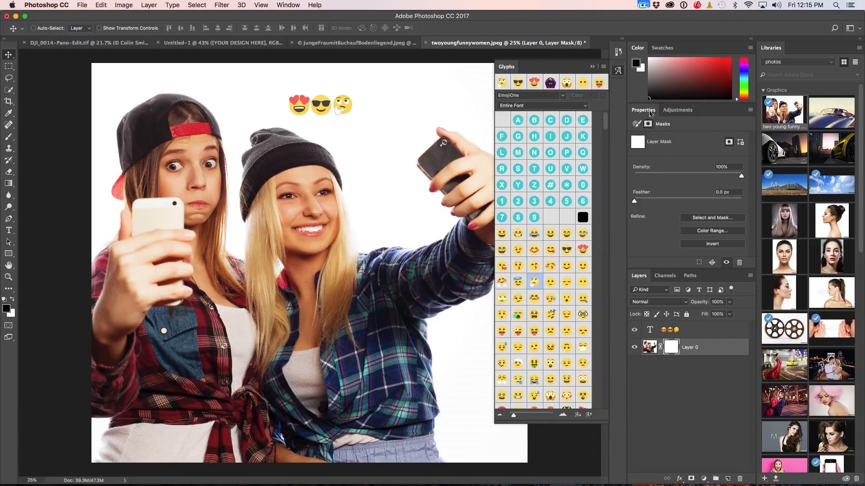
pyautogui.moveTo(651, 164)
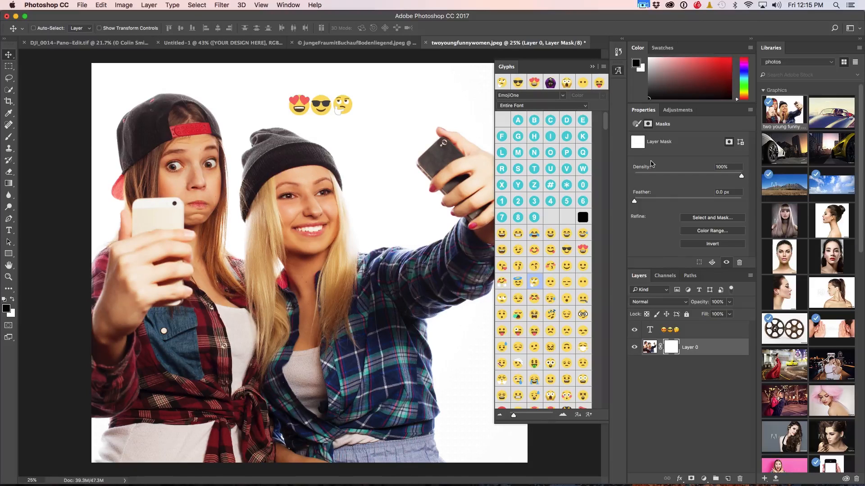
pyautogui.moveTo(654, 118)
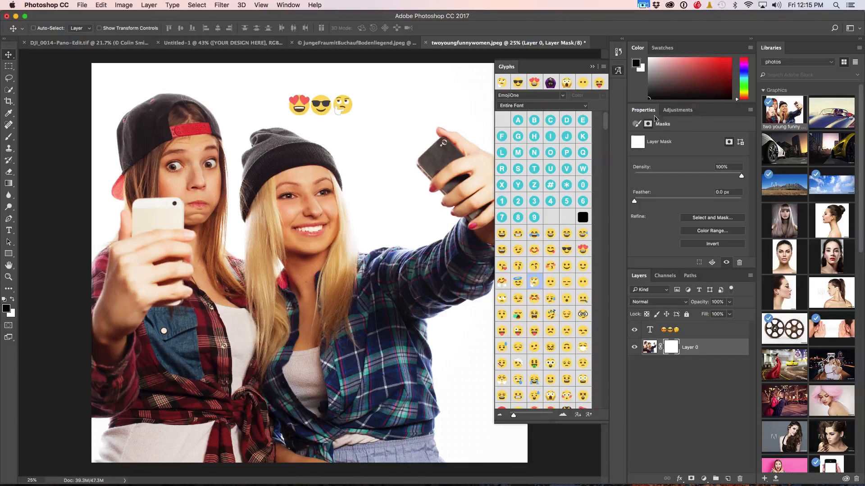
pyautogui.click(9, 231)
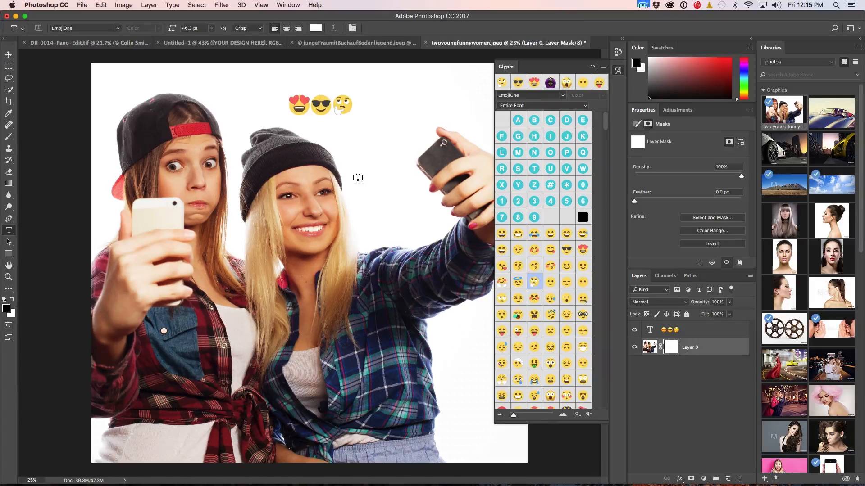
pyautogui.click(357, 171)
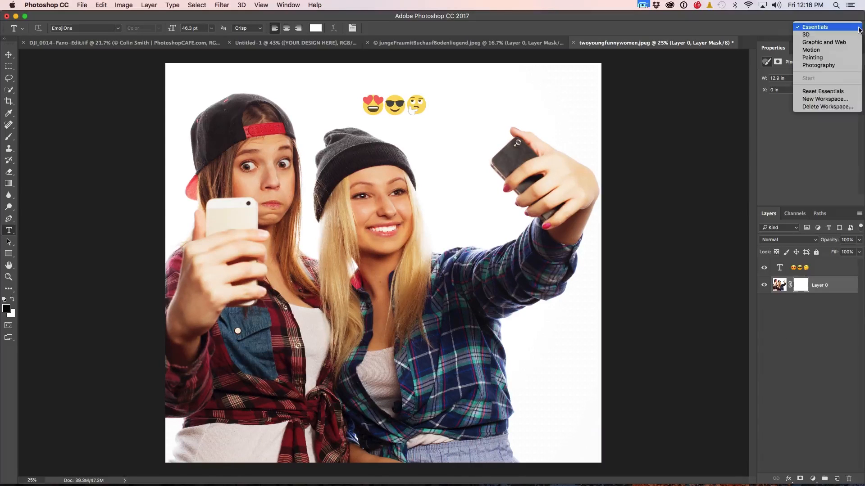
pyautogui.moveTo(824, 99)
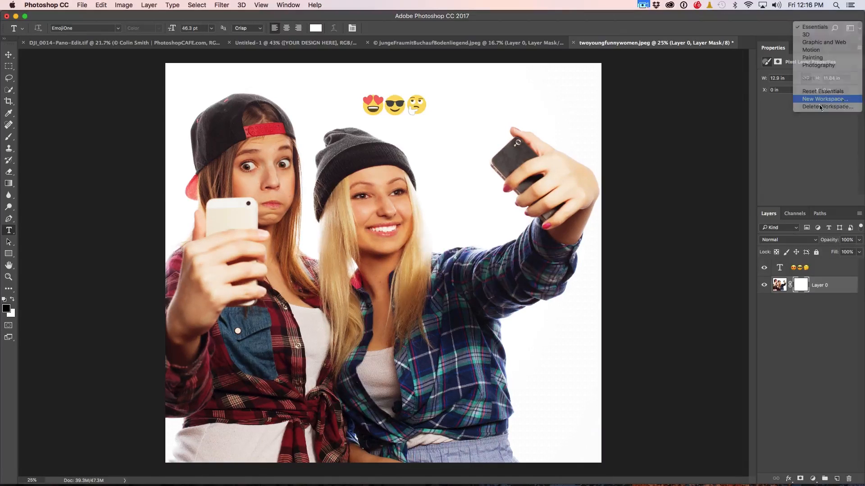
# Save the two-panel layout as a new workspace named 'min', then switch to Essentials.
pyautogui.click(824, 99)
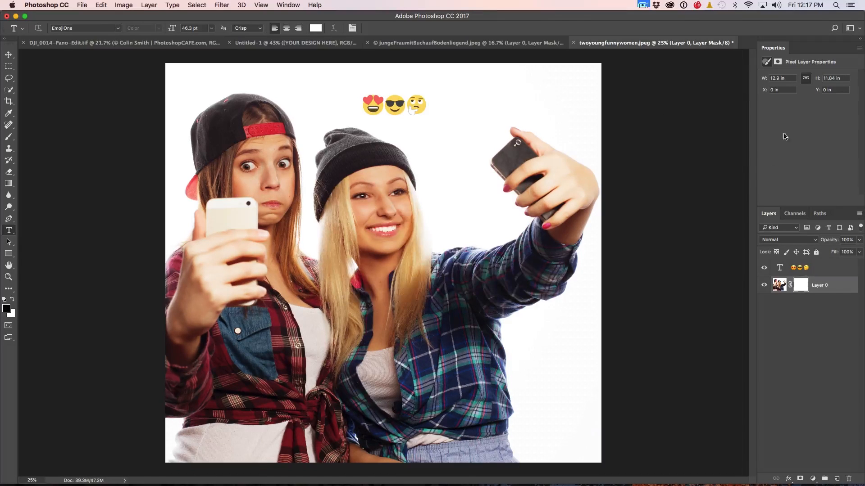
pyautogui.moveTo(697, 173)
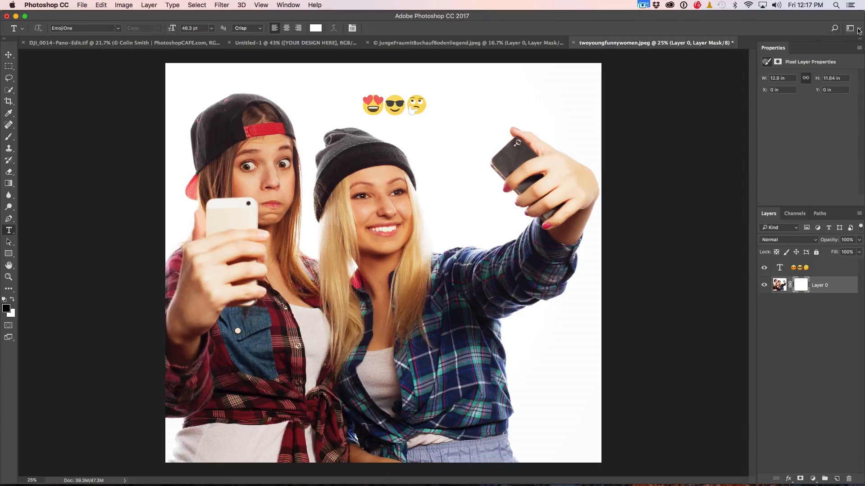
pyautogui.click(850, 28)
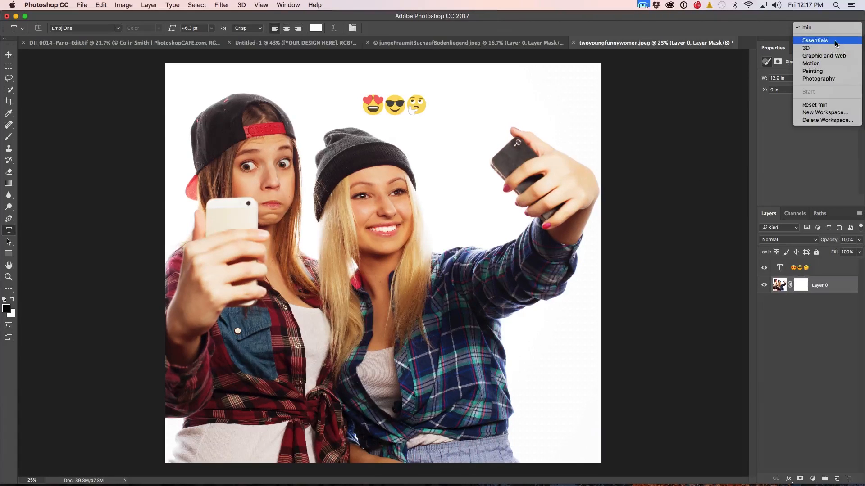
pyautogui.click(805, 27)
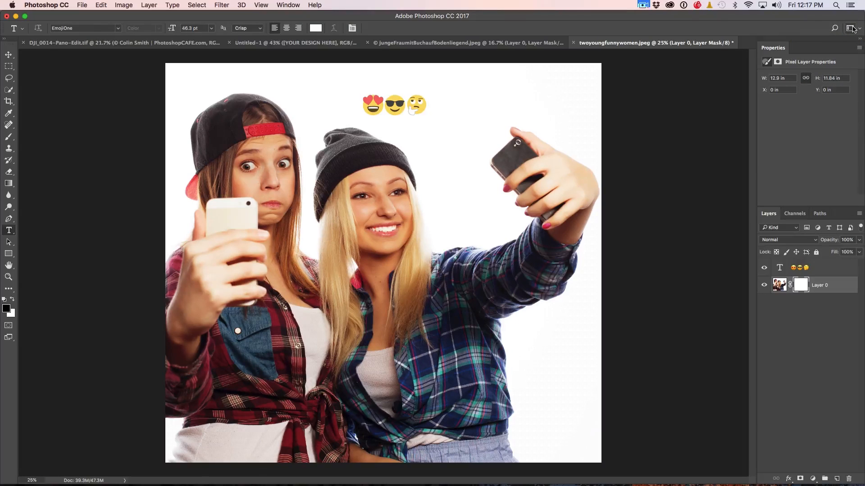
pyautogui.click(853, 29)
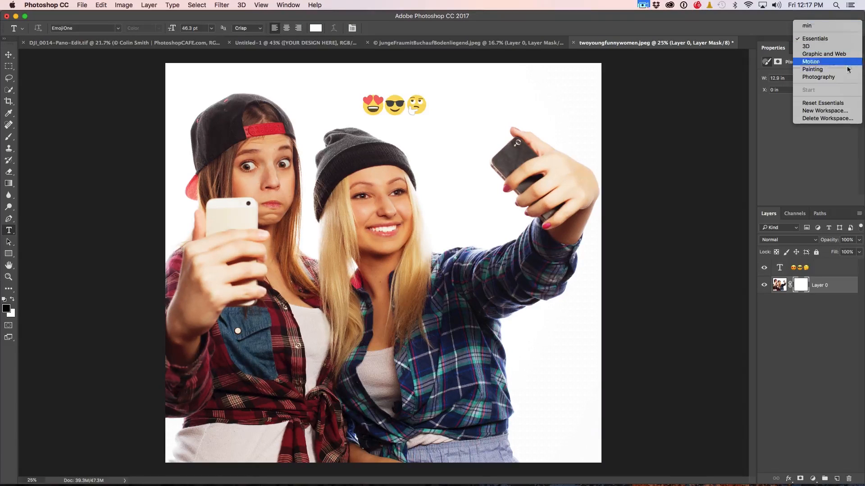
pyautogui.click(810, 61)
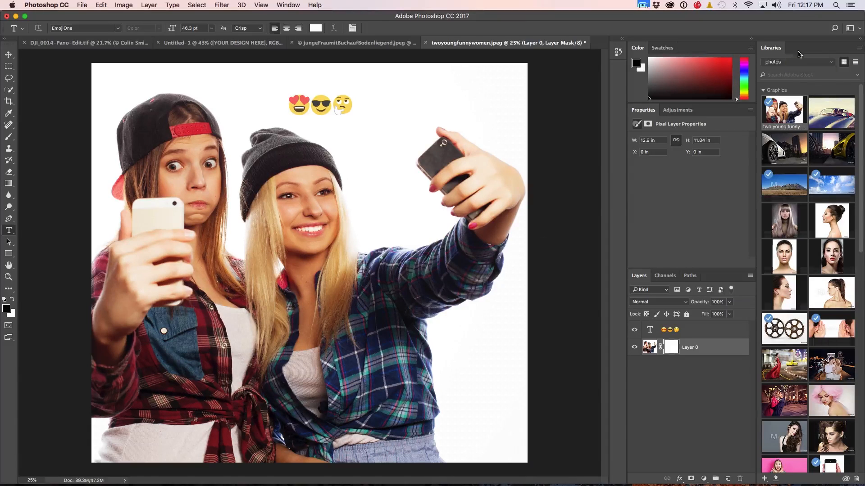
# Test switching to the 'min' workspace and return to the Essentials layout.
pyautogui.click(832, 28)
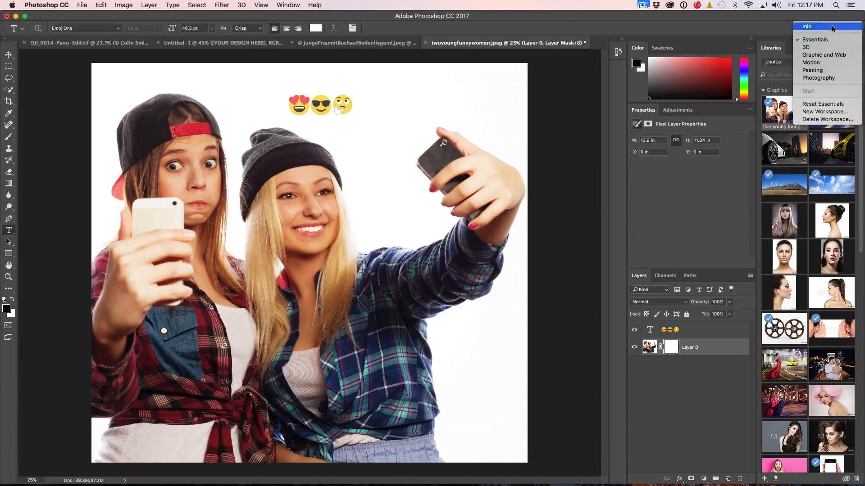
pyautogui.click(806, 26)
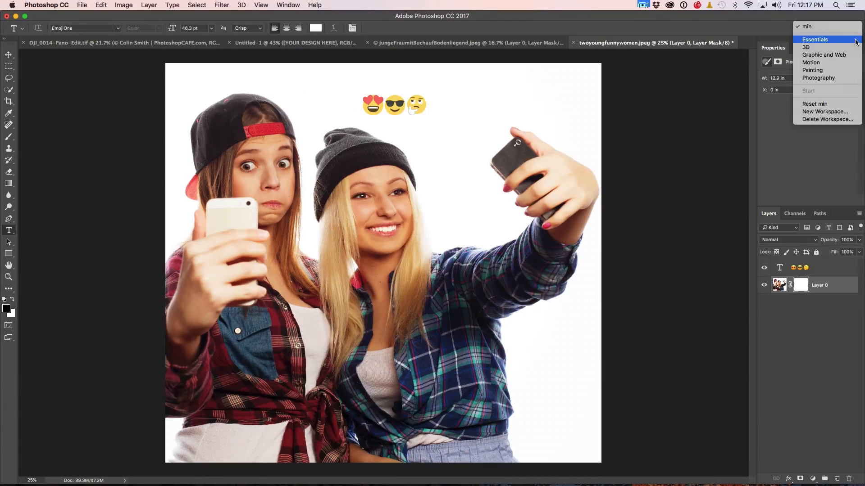
pyautogui.click(816, 39)
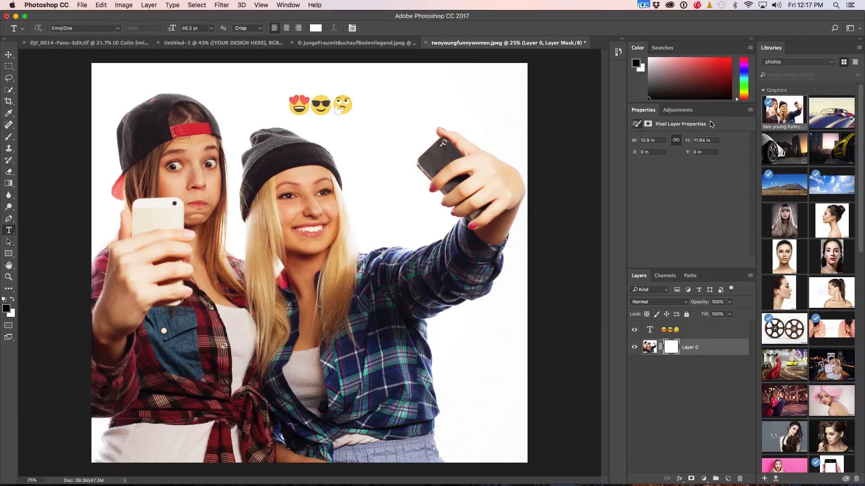